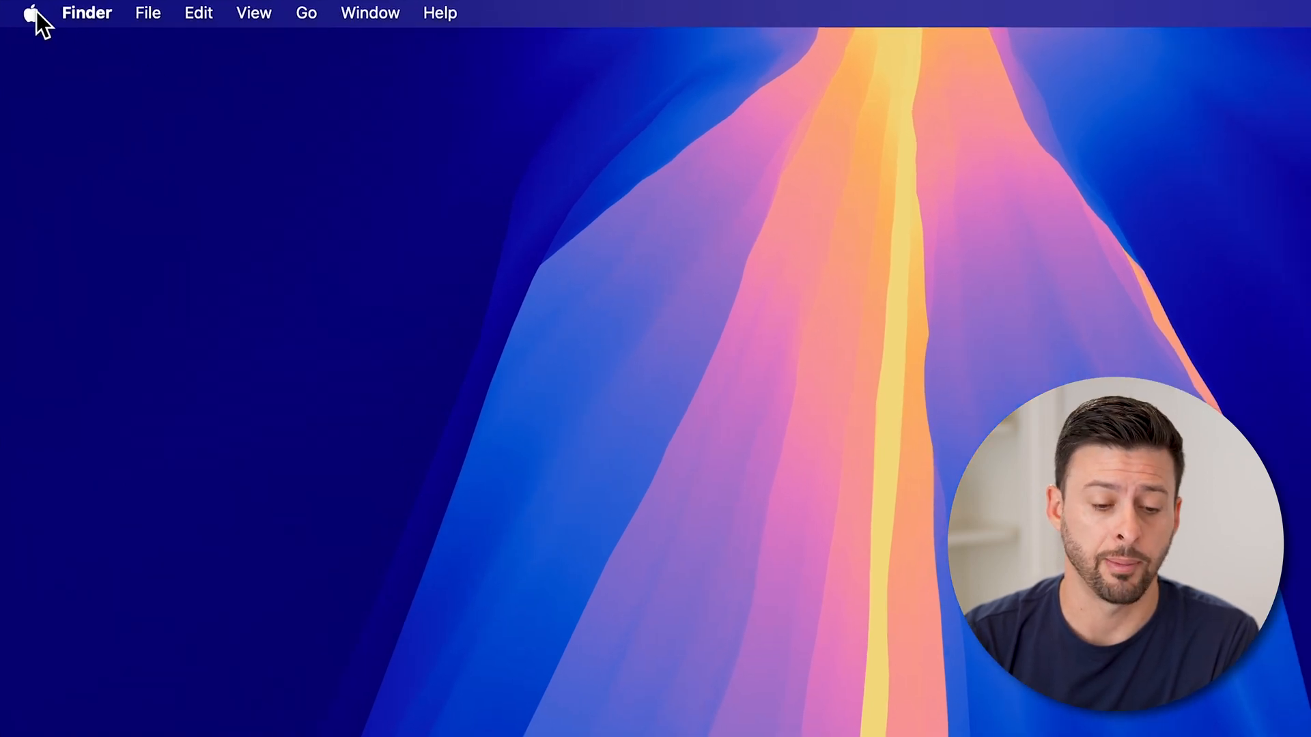
# Launch System Settings from the Apple menu
pyautogui.click(31, 12)
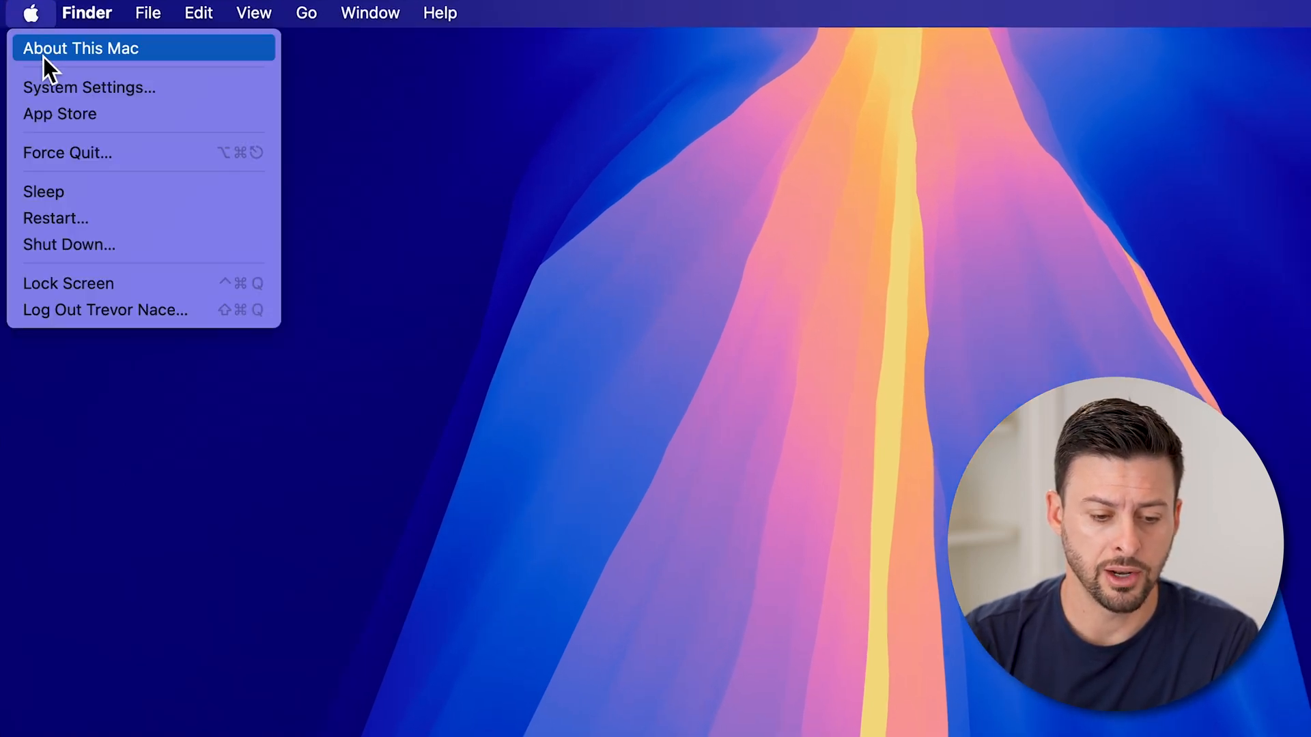
pyautogui.moveTo(90, 88)
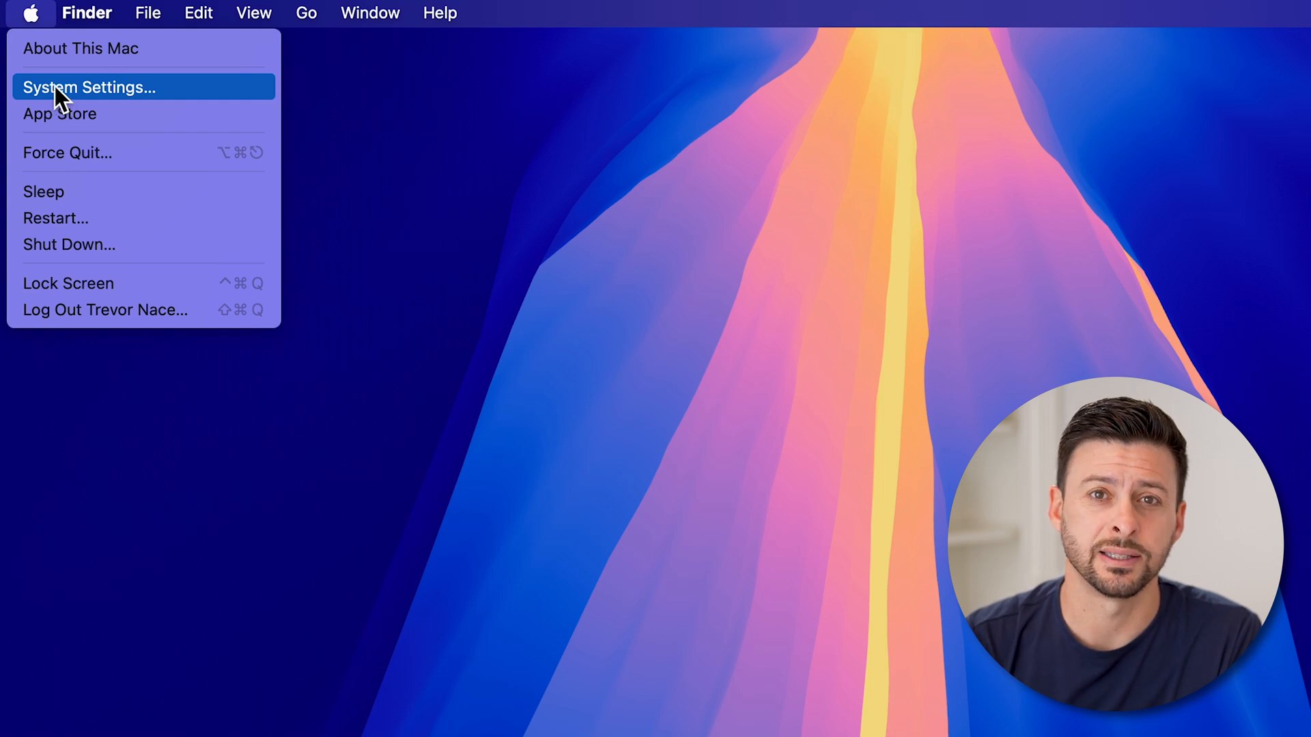
pyautogui.click(90, 87)
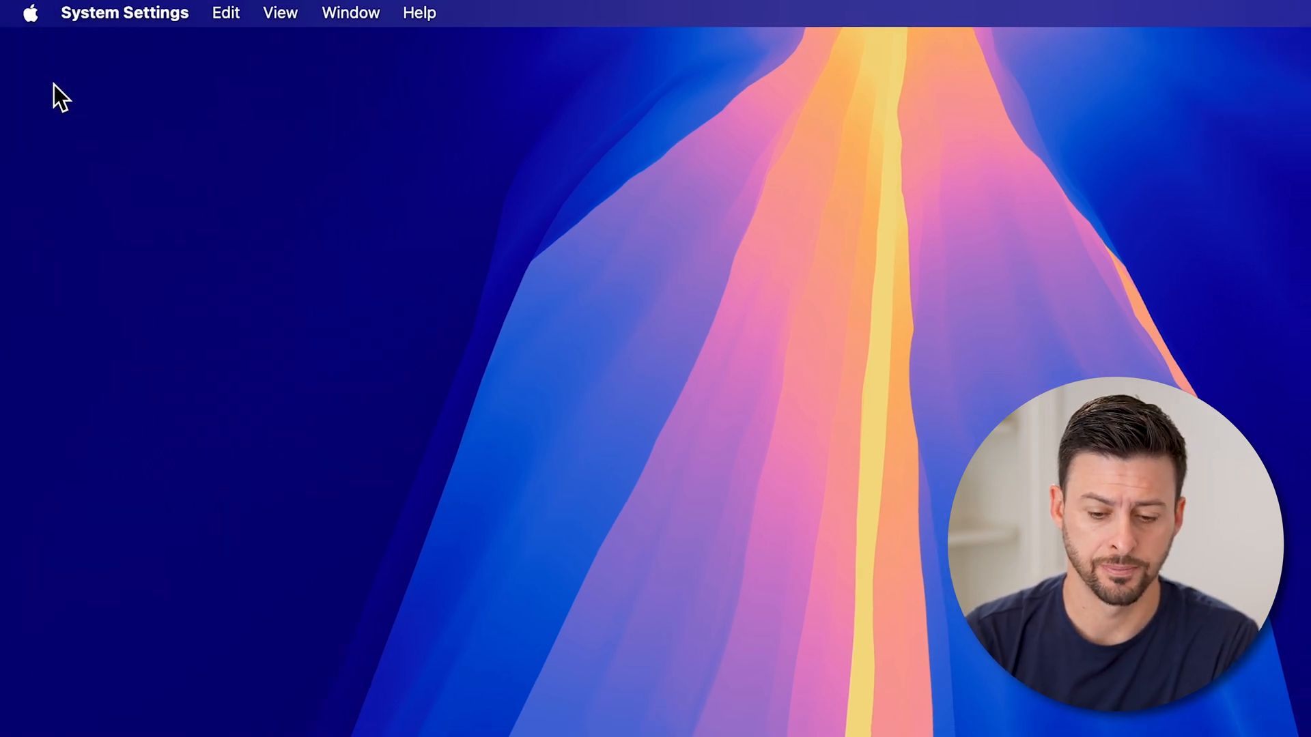
# Bring up the Screen Time pane from the System Settings sidebar
pyautogui.click(836, 694)
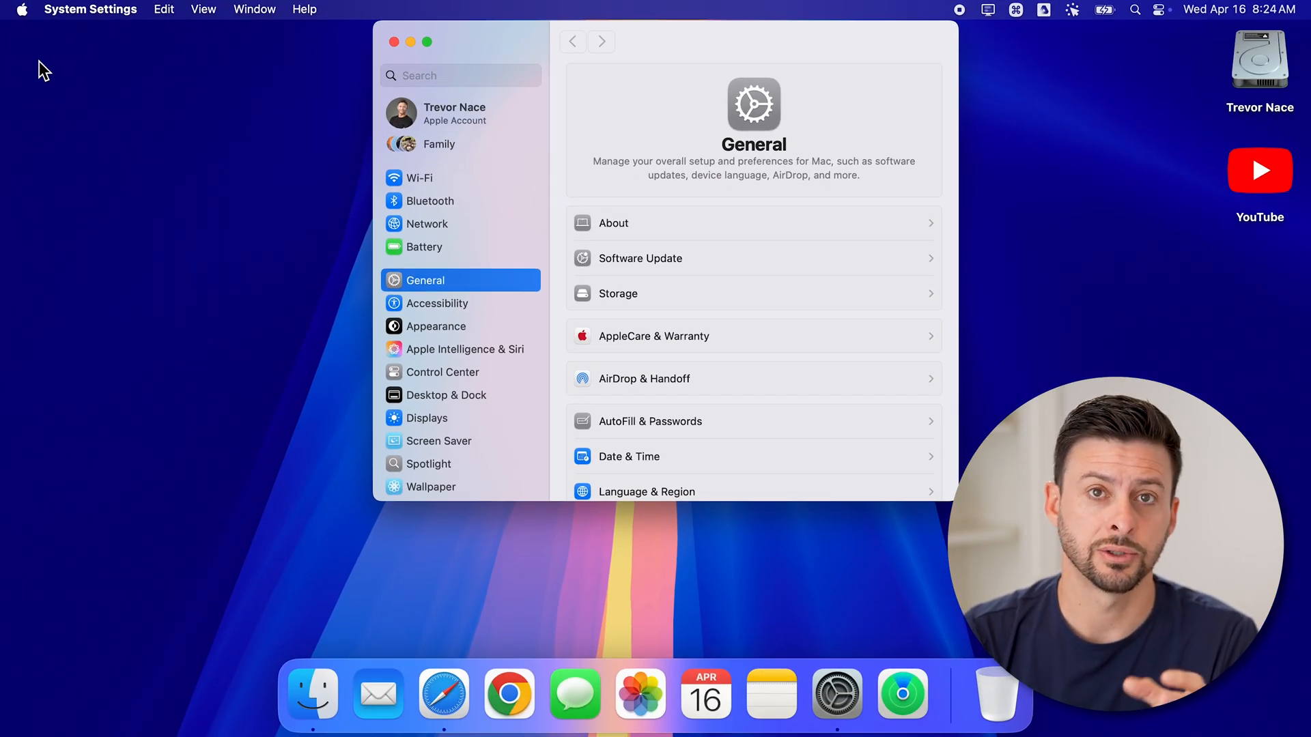
pyautogui.moveTo(326, 292)
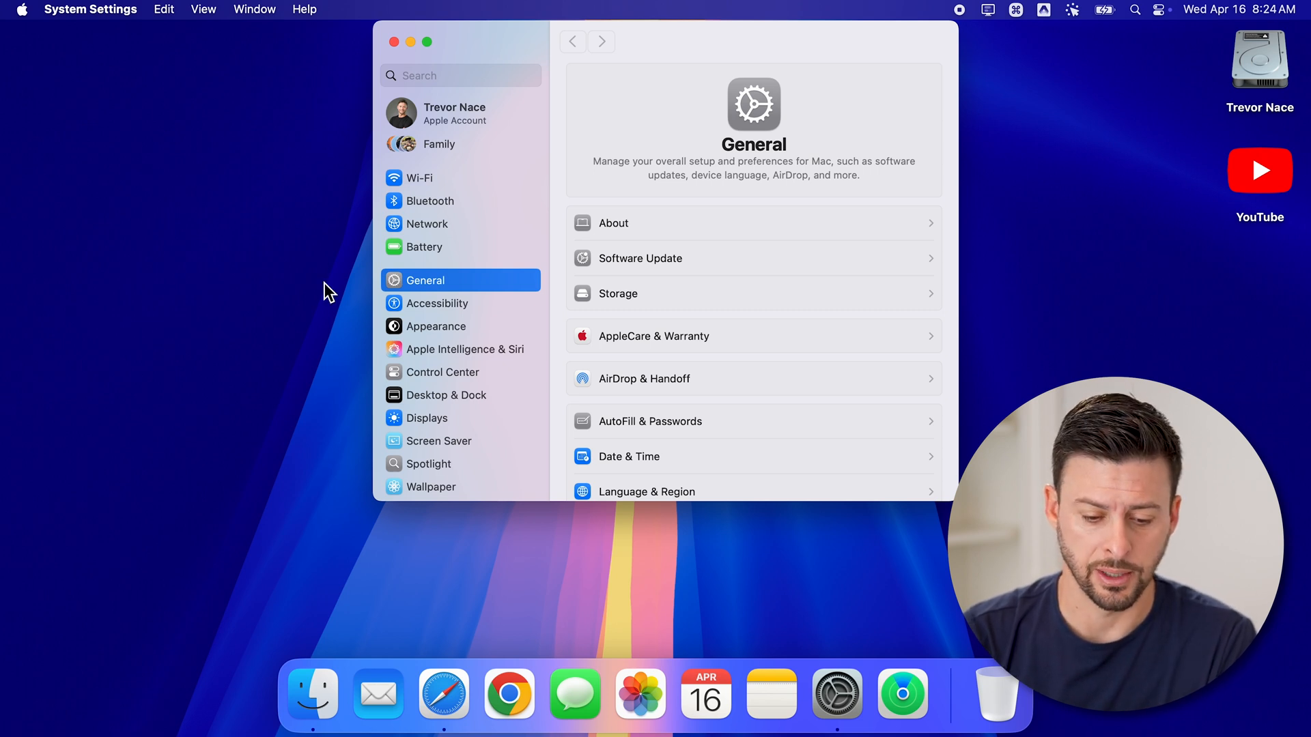
pyautogui.scroll(-3)
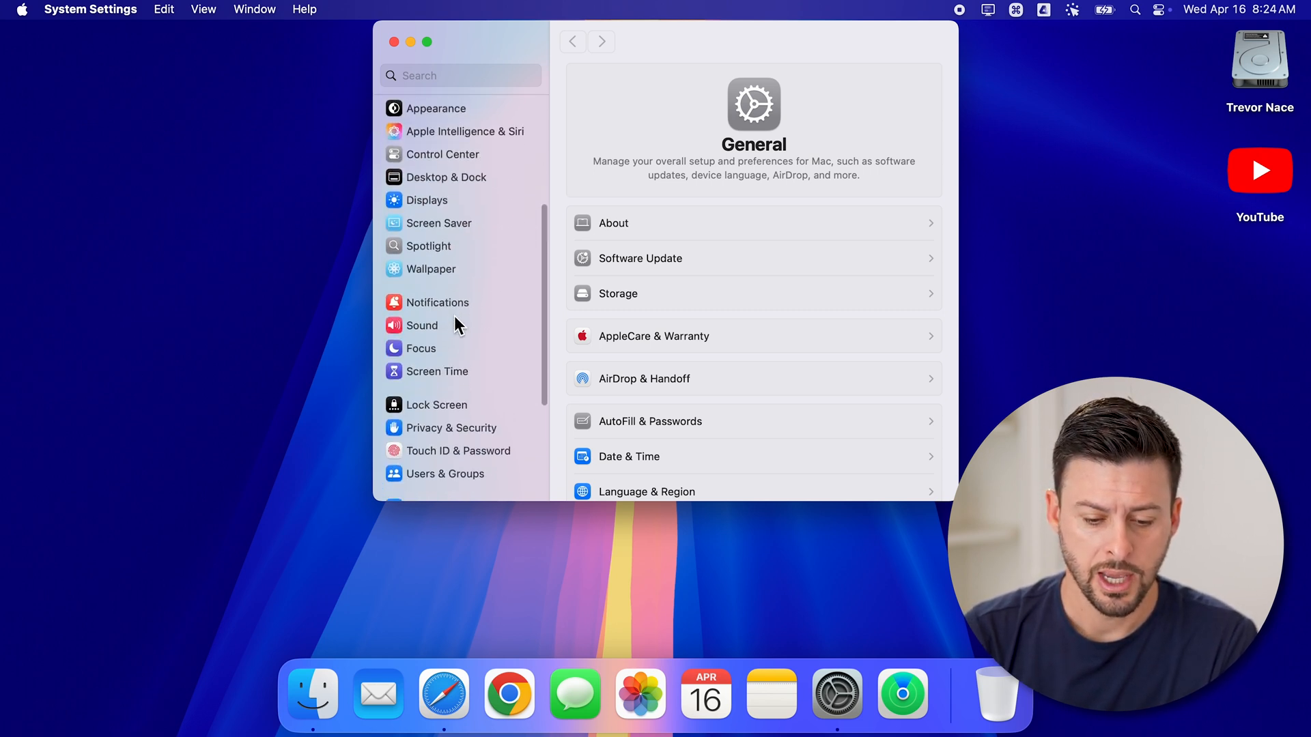
pyautogui.scroll(-3)
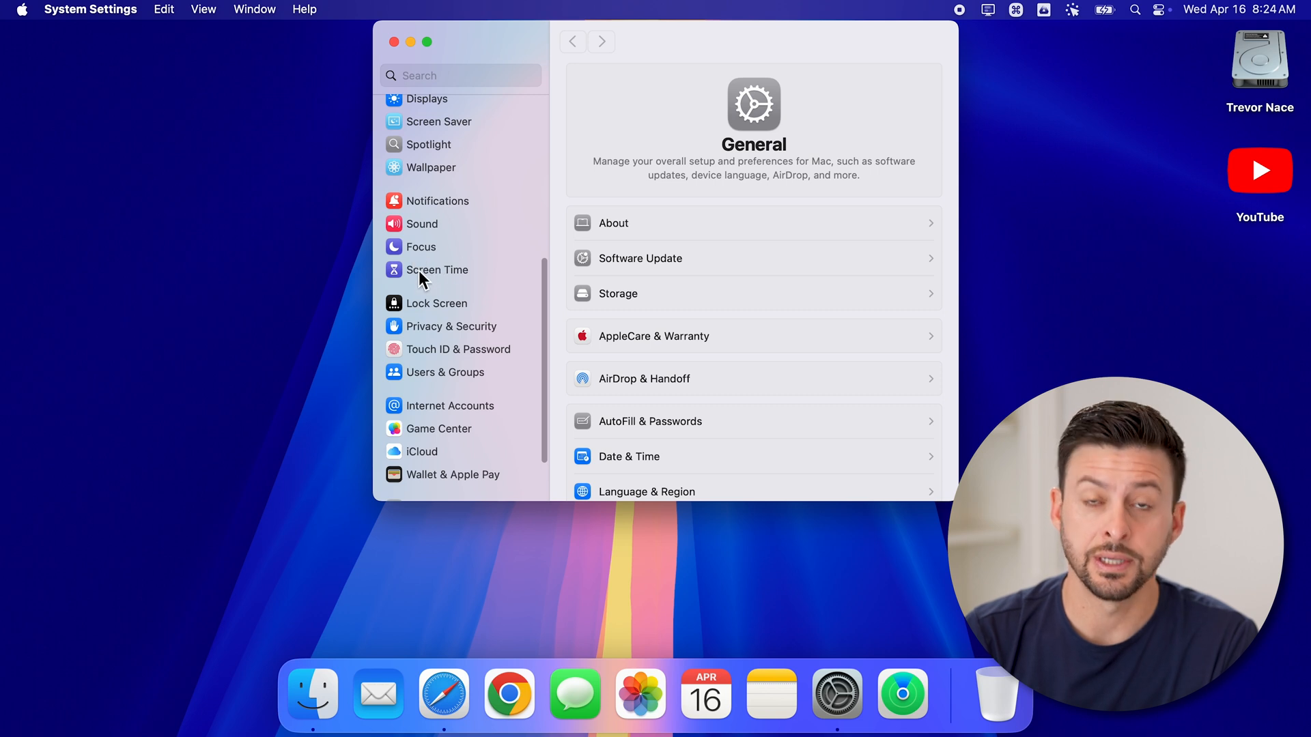
pyautogui.click(437, 269)
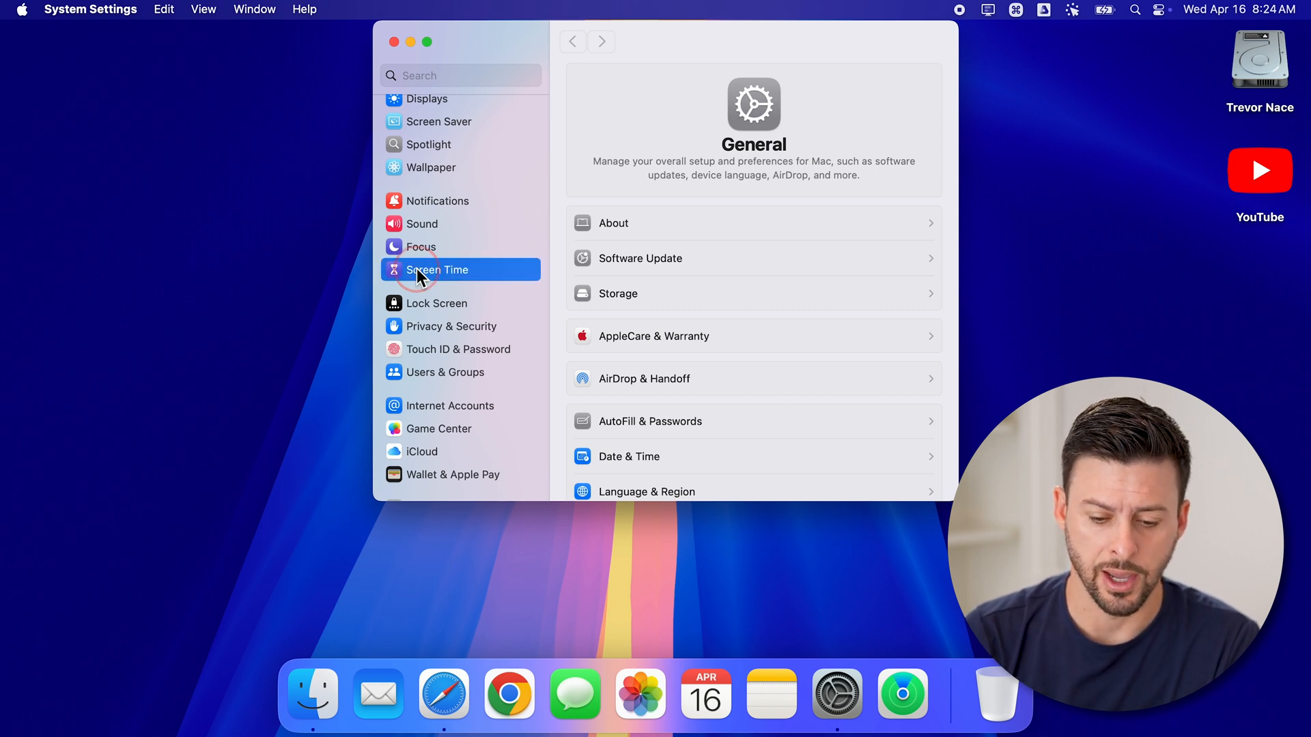
pyautogui.click(437, 269)
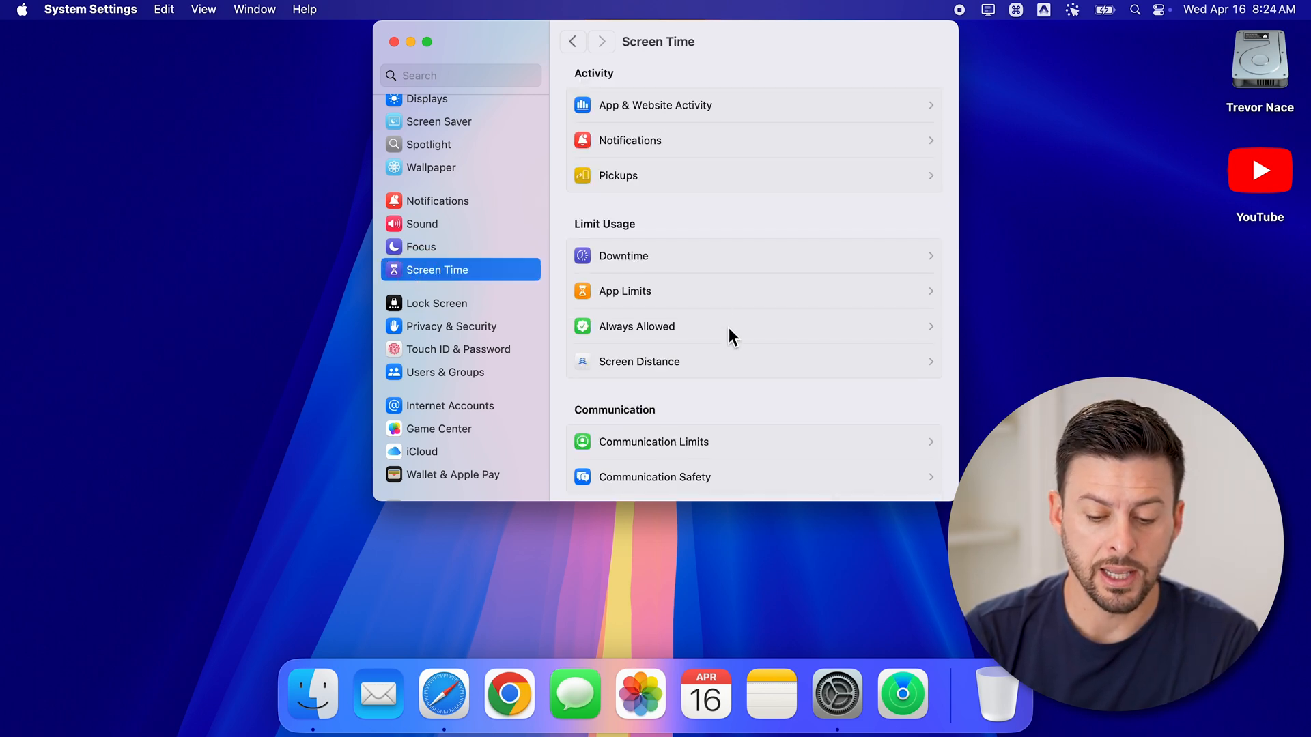
pyautogui.scroll(-3)
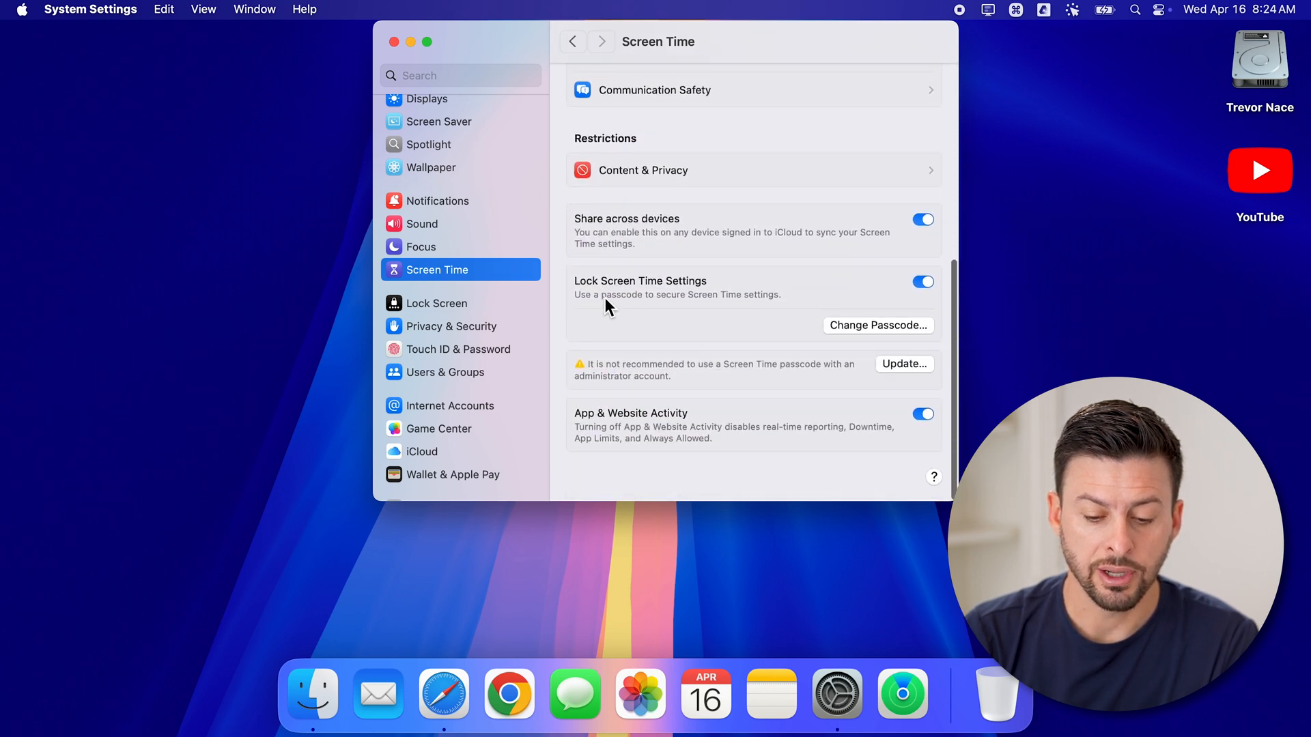
pyautogui.moveTo(661, 291)
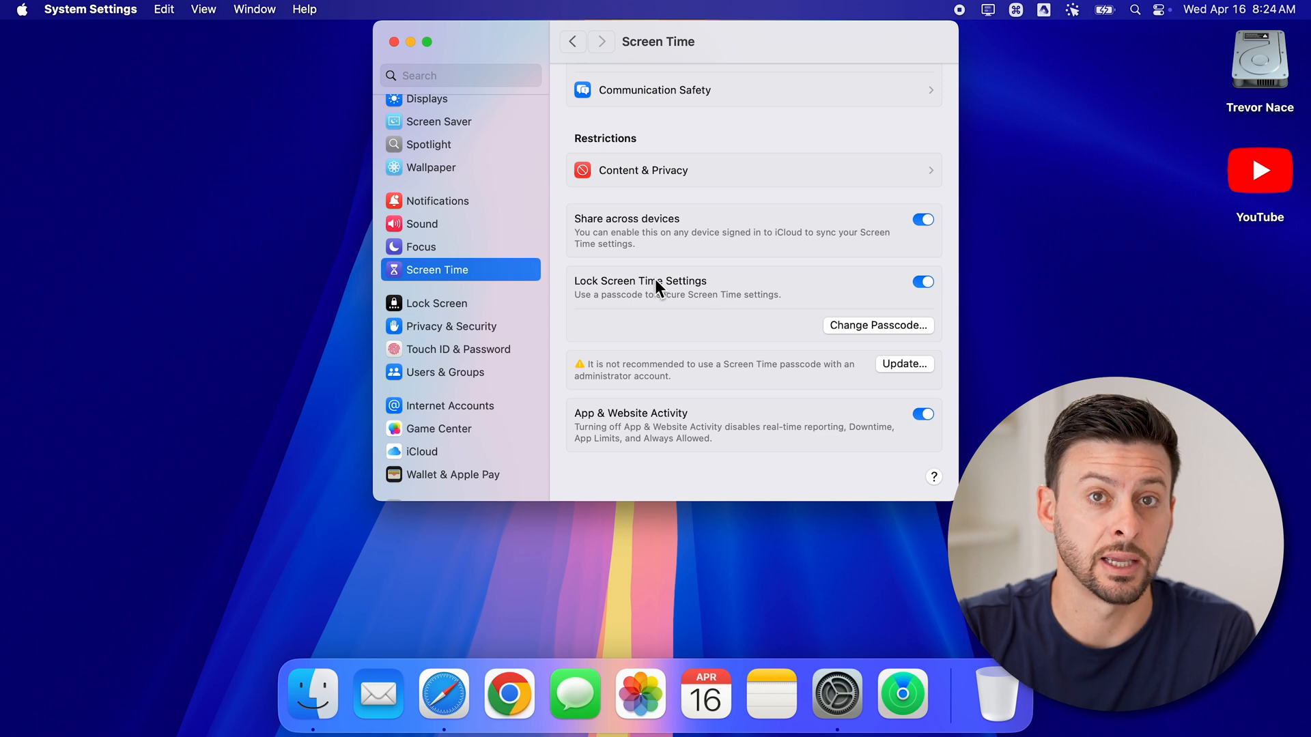
pyautogui.scroll(3)
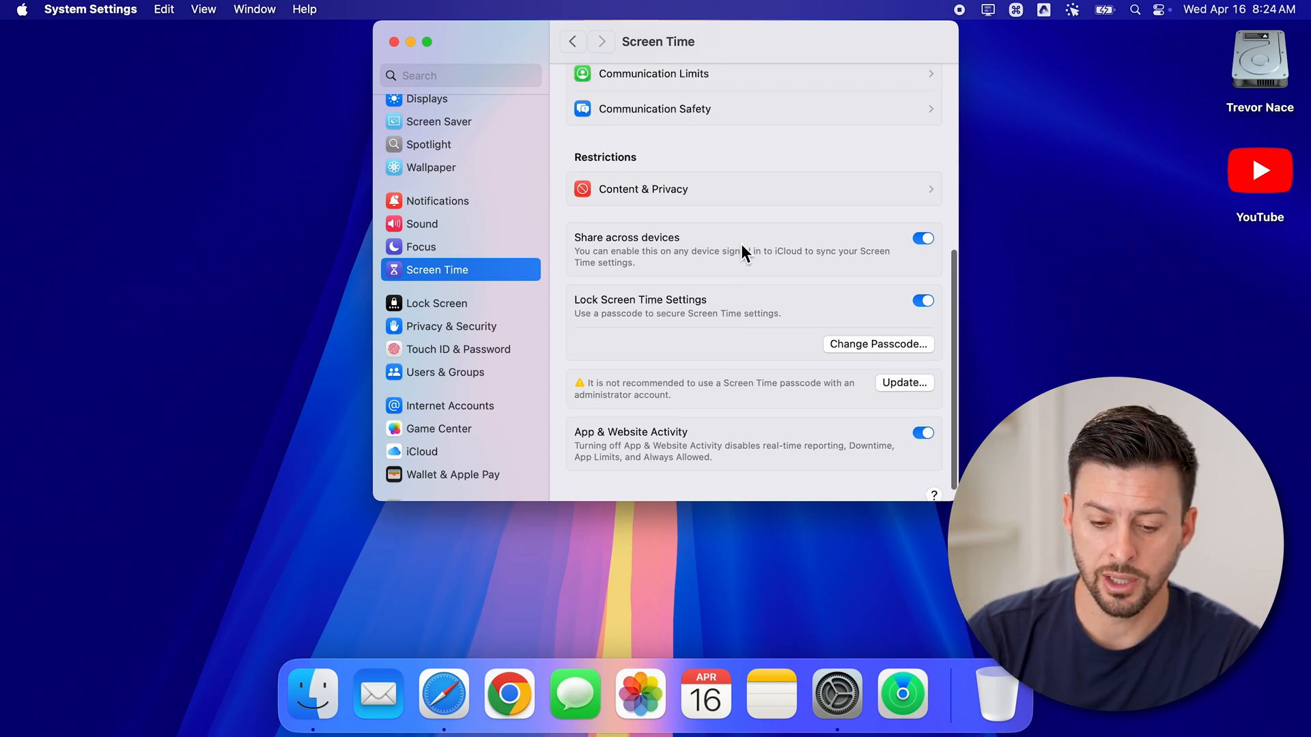
# Enable Content & Privacy restrictions and show the App Store, Media, Web & Games sheet
pyautogui.click(752, 188)
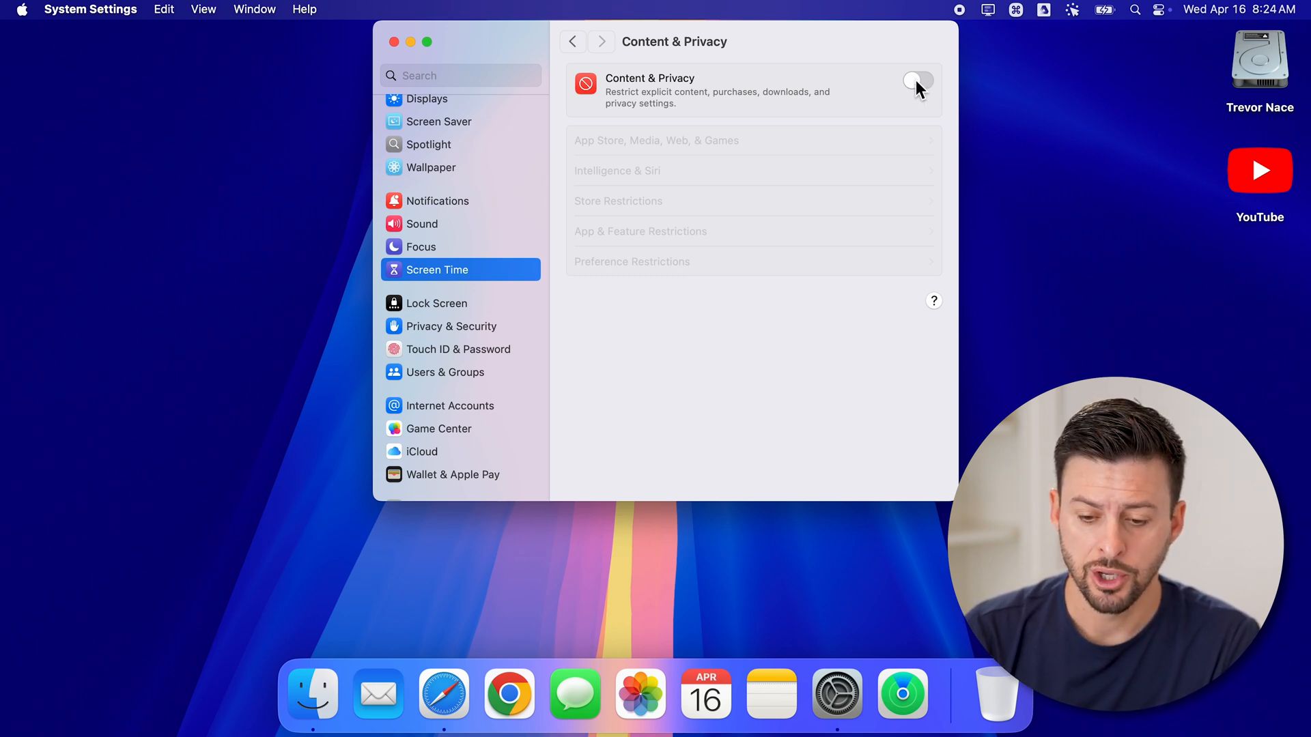
pyautogui.click(918, 82)
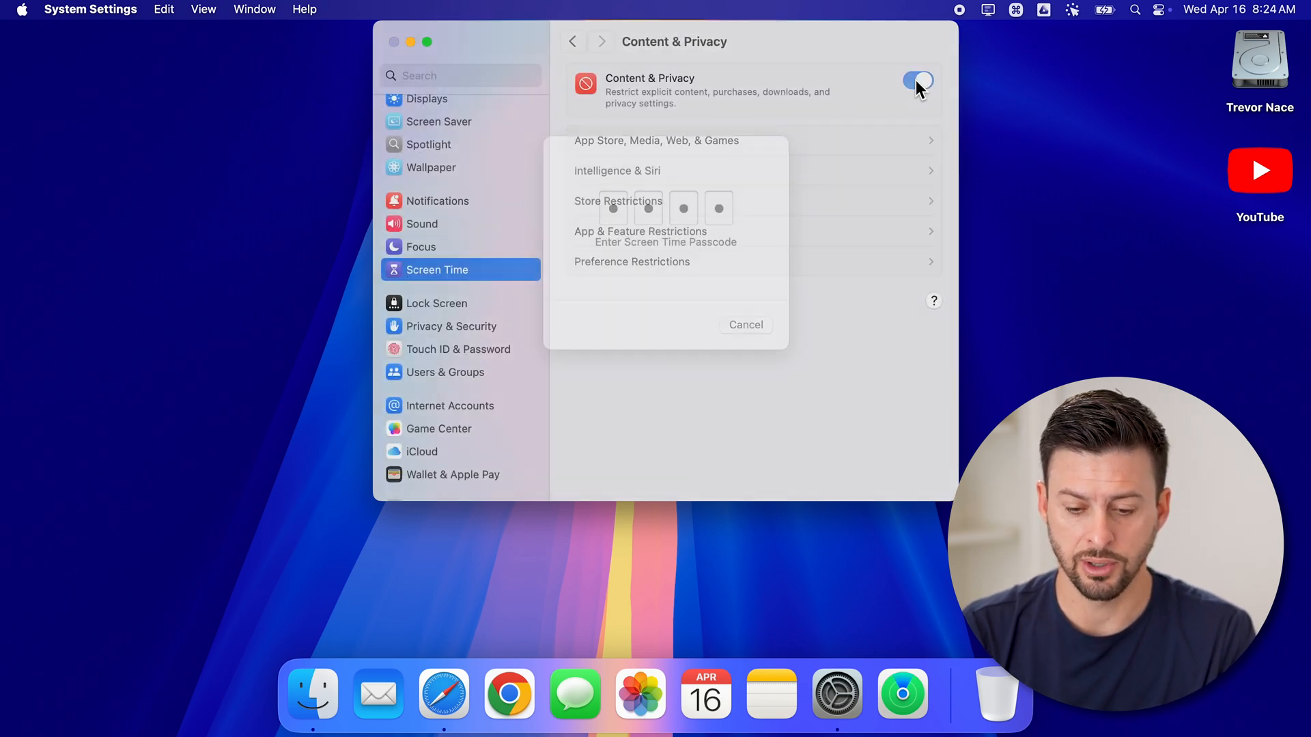
pyautogui.click(744, 325)
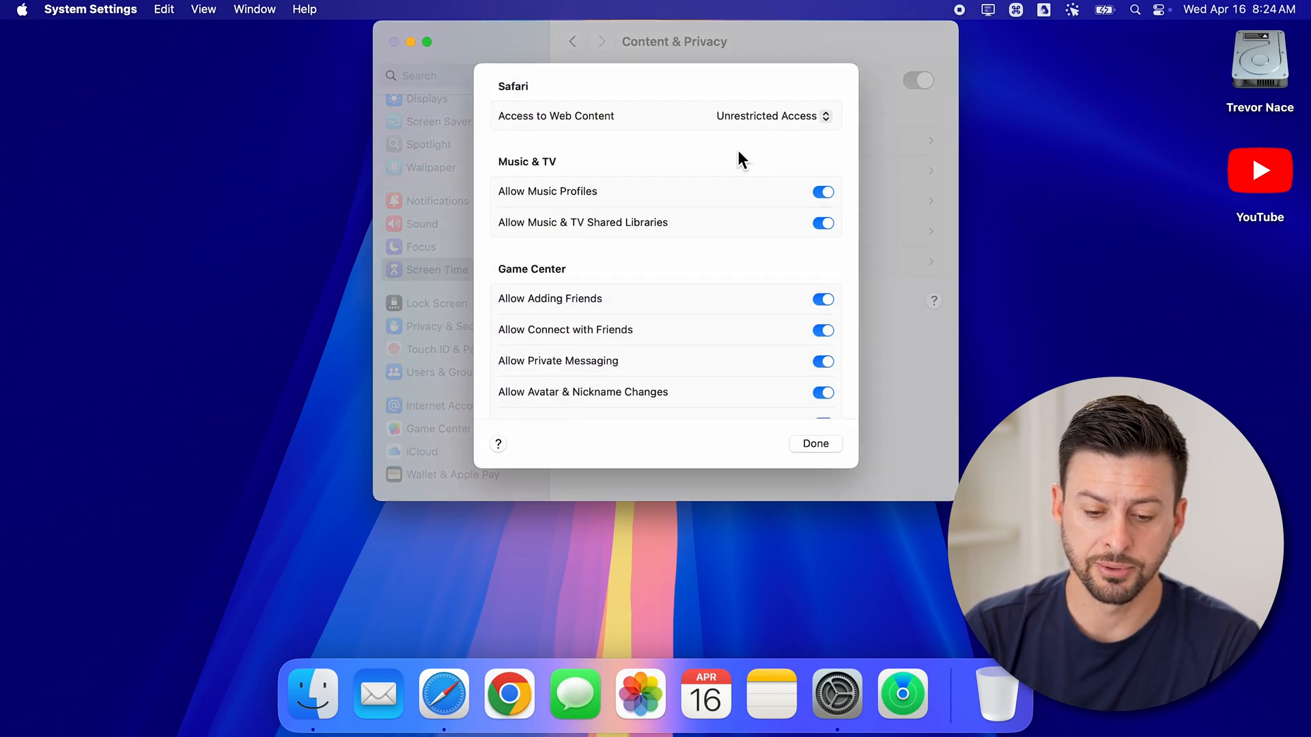
pyautogui.moveTo(708, 248)
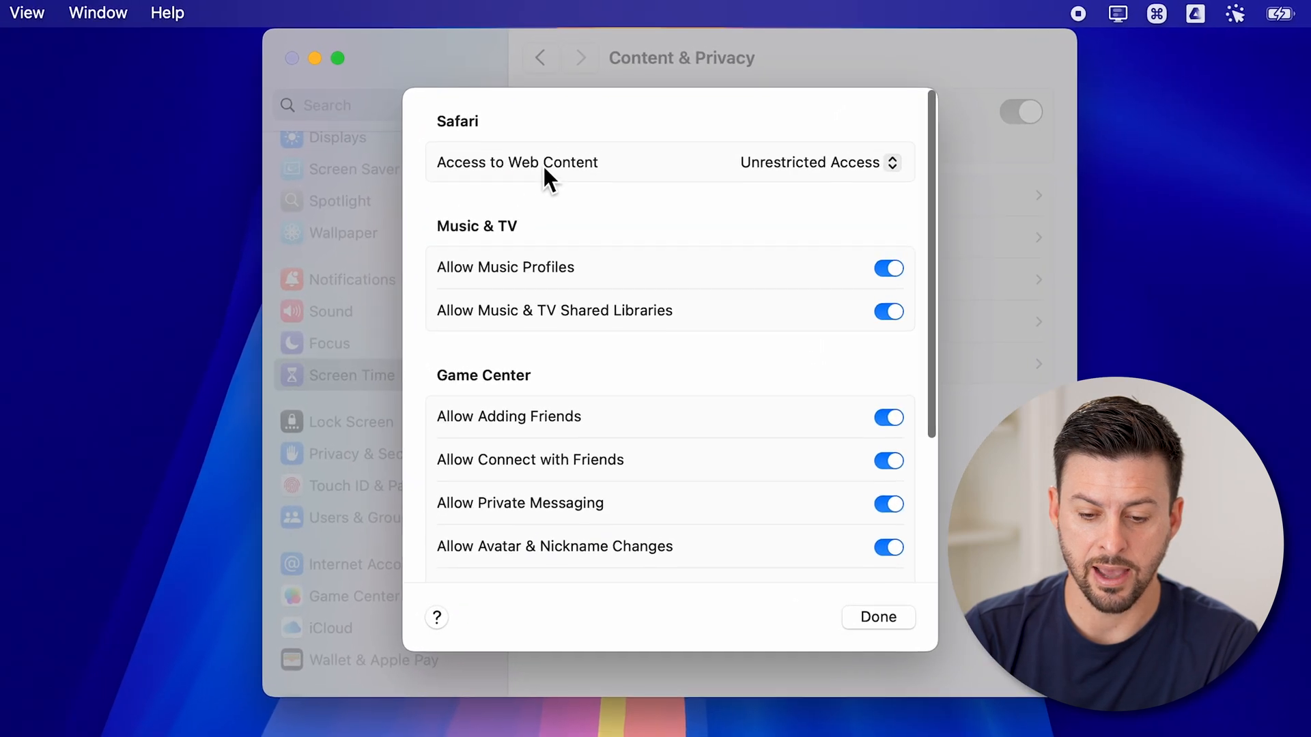
# Review the web content, Music & TV and Game Center restrictions, then close the sheet unchanged
pyautogui.click(818, 162)
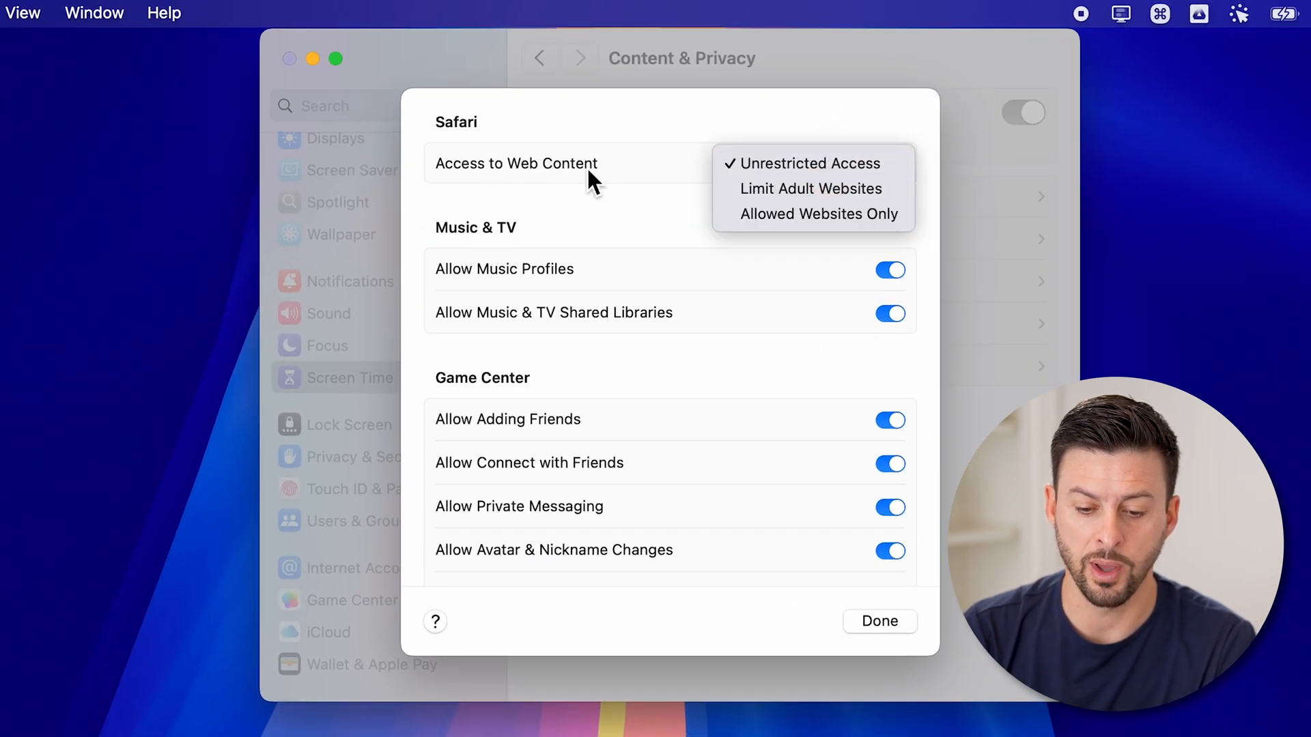
pyautogui.moveTo(803, 188)
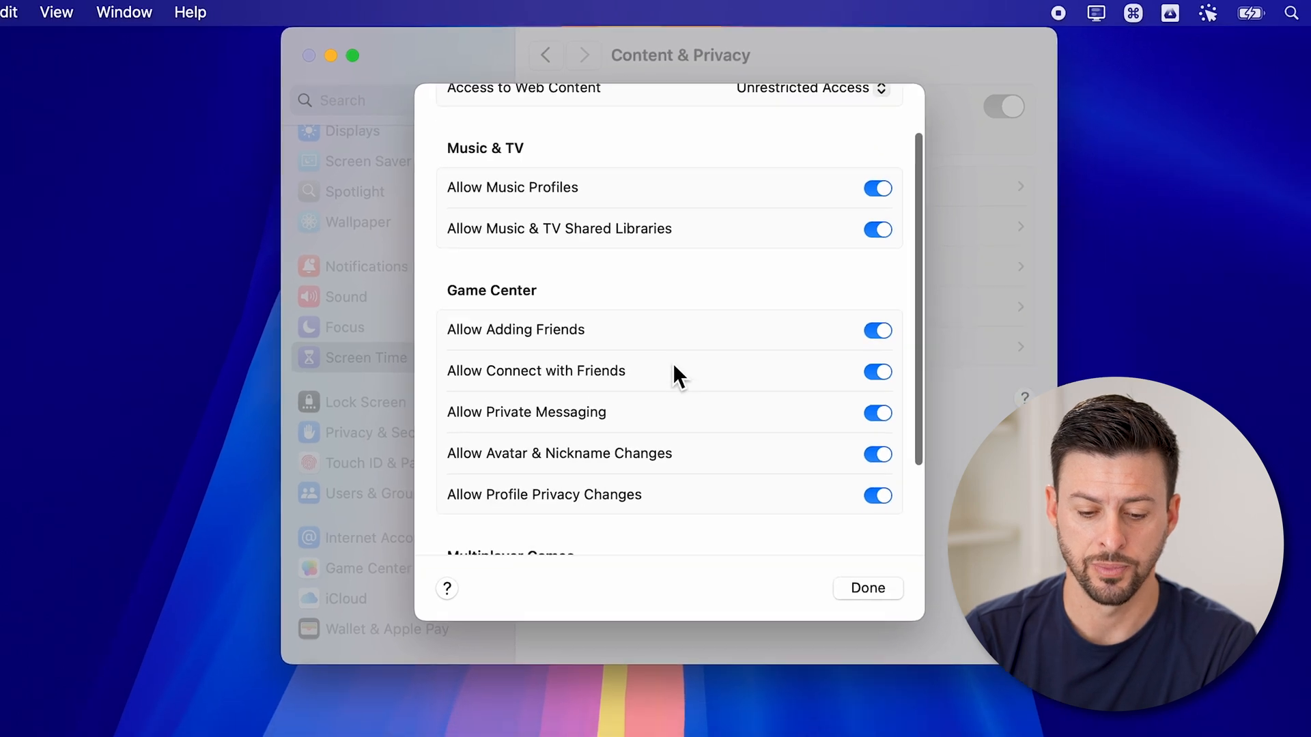
pyautogui.scroll(-3)
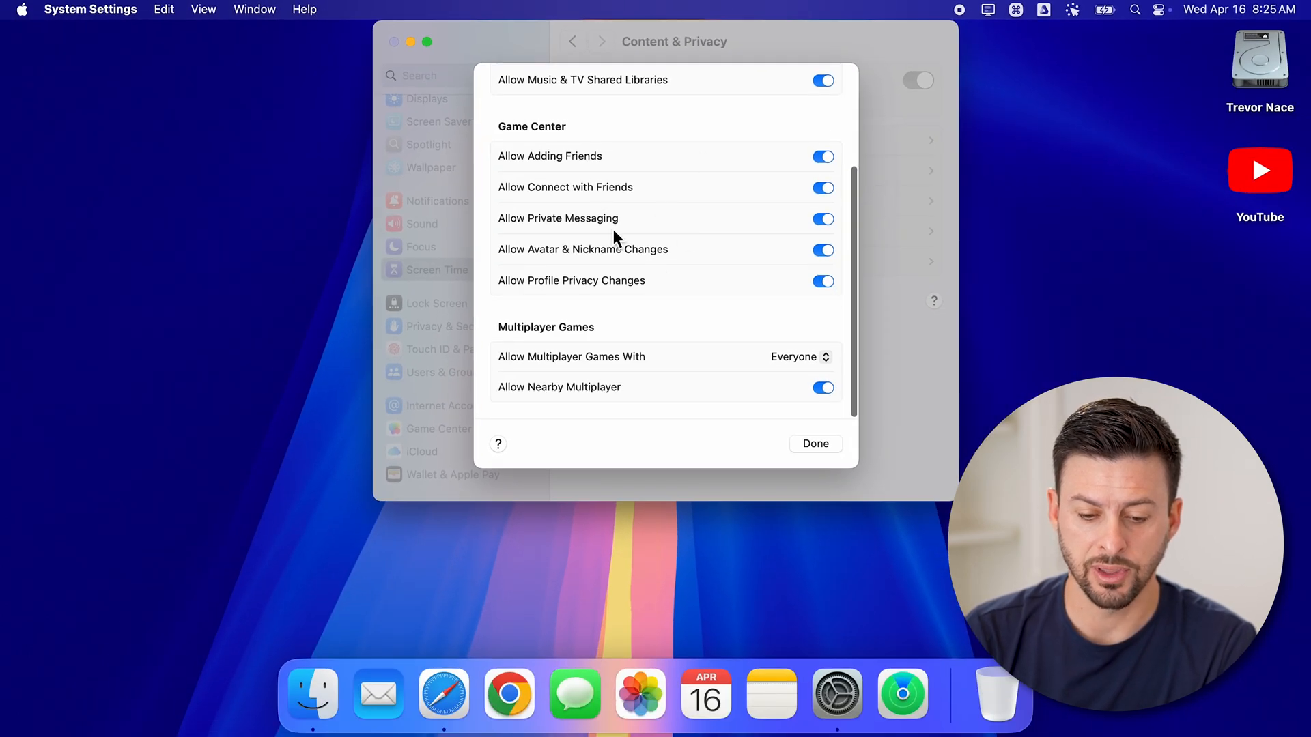
pyautogui.scroll(3)
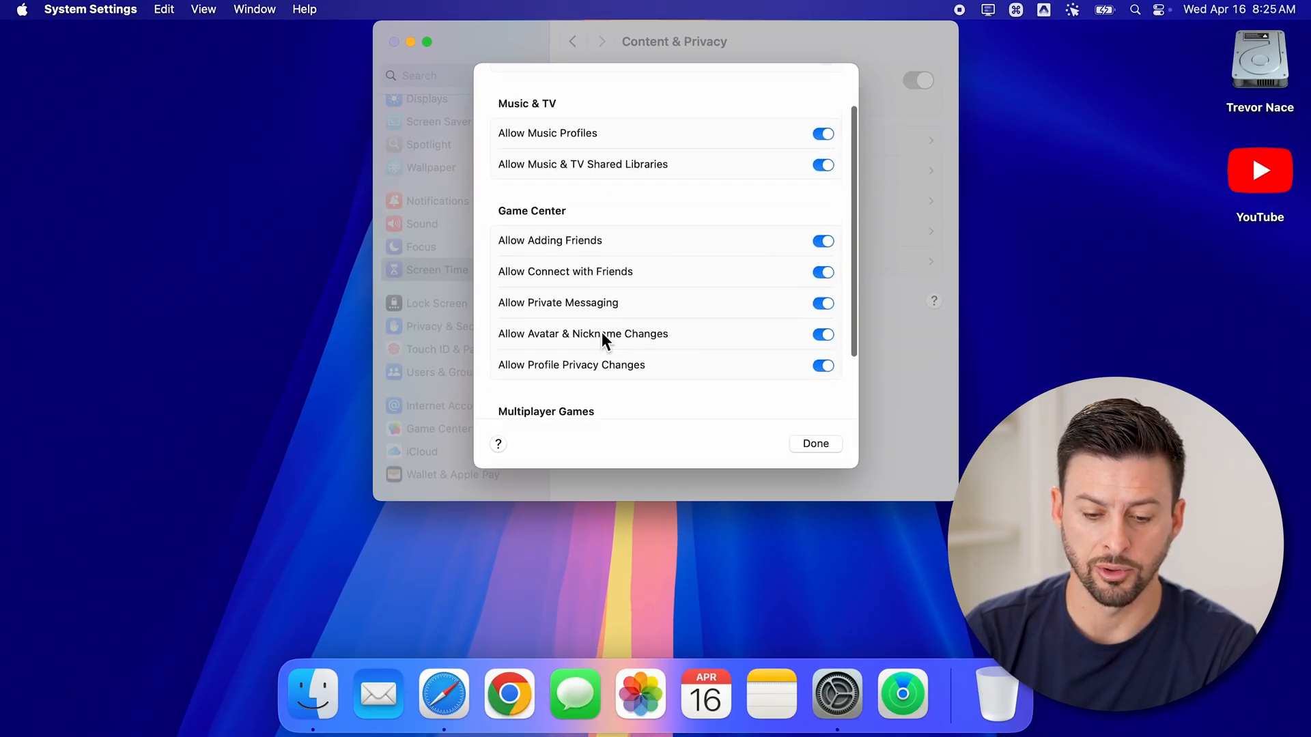
pyautogui.scroll(3)
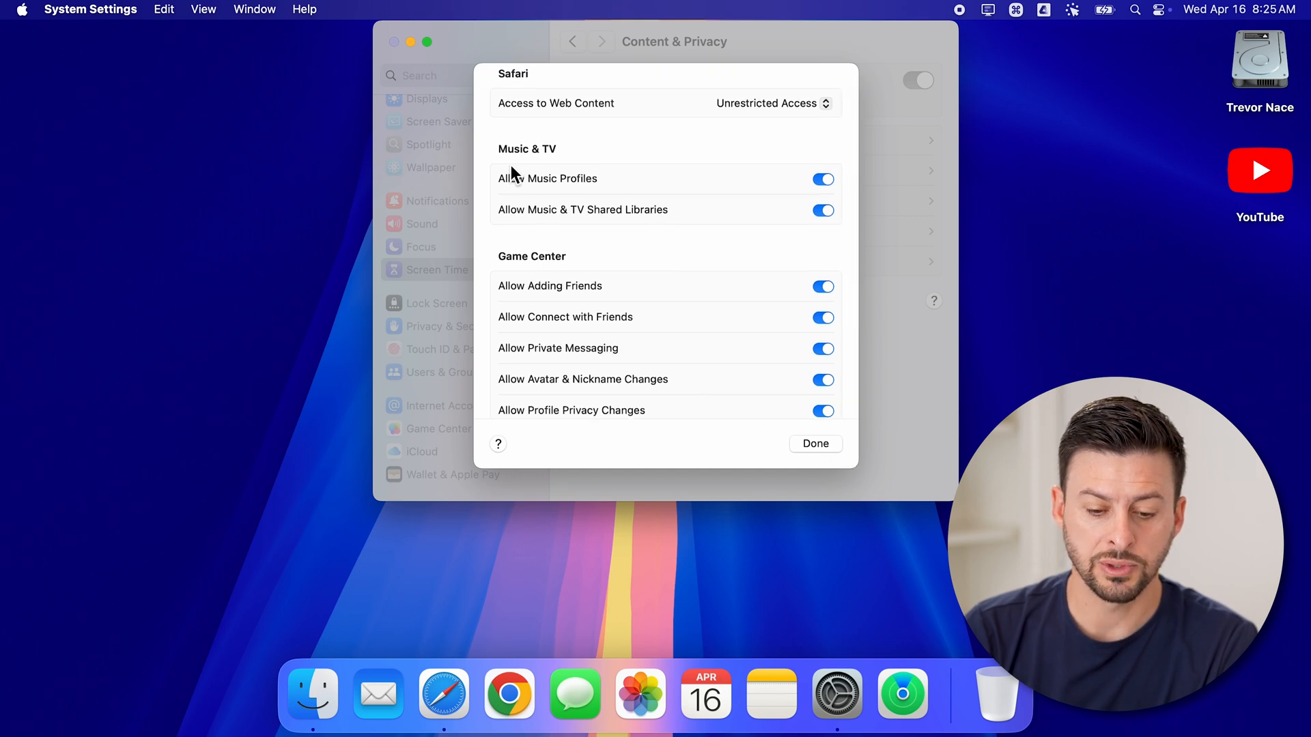
pyautogui.click(814, 443)
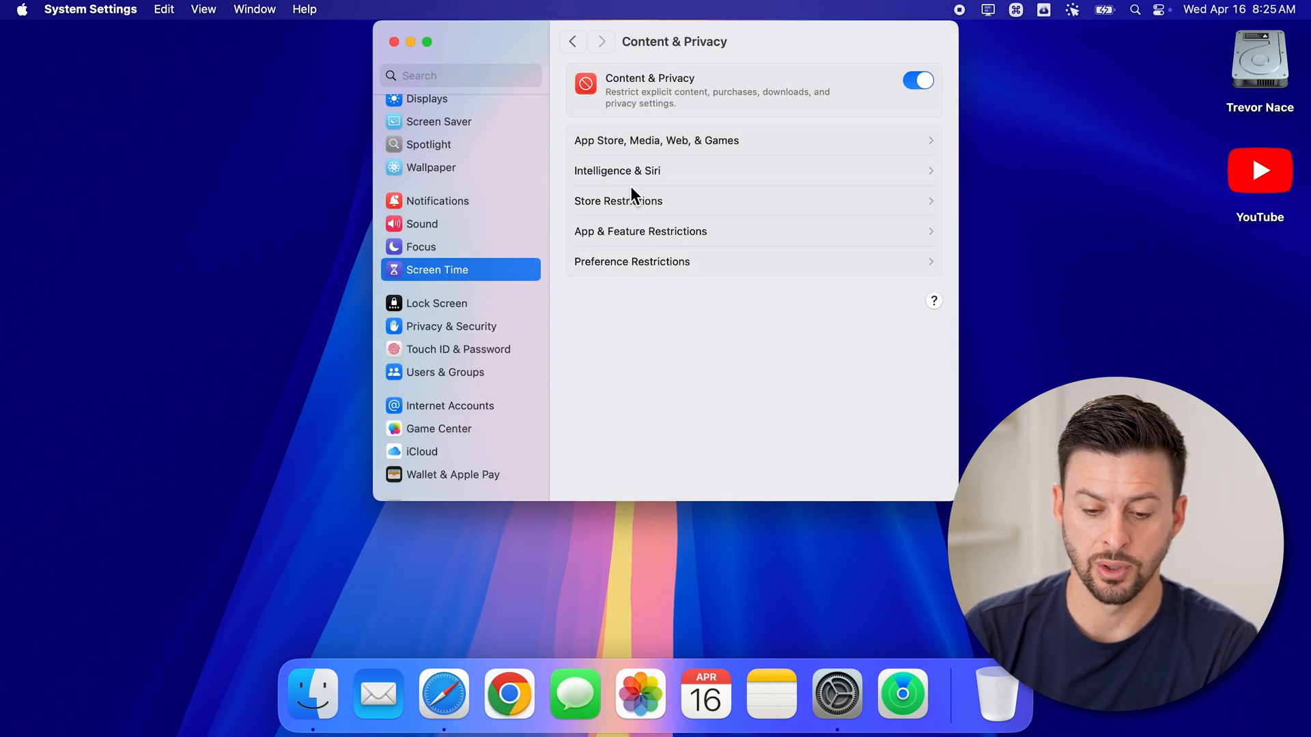
pyautogui.moveTo(620, 237)
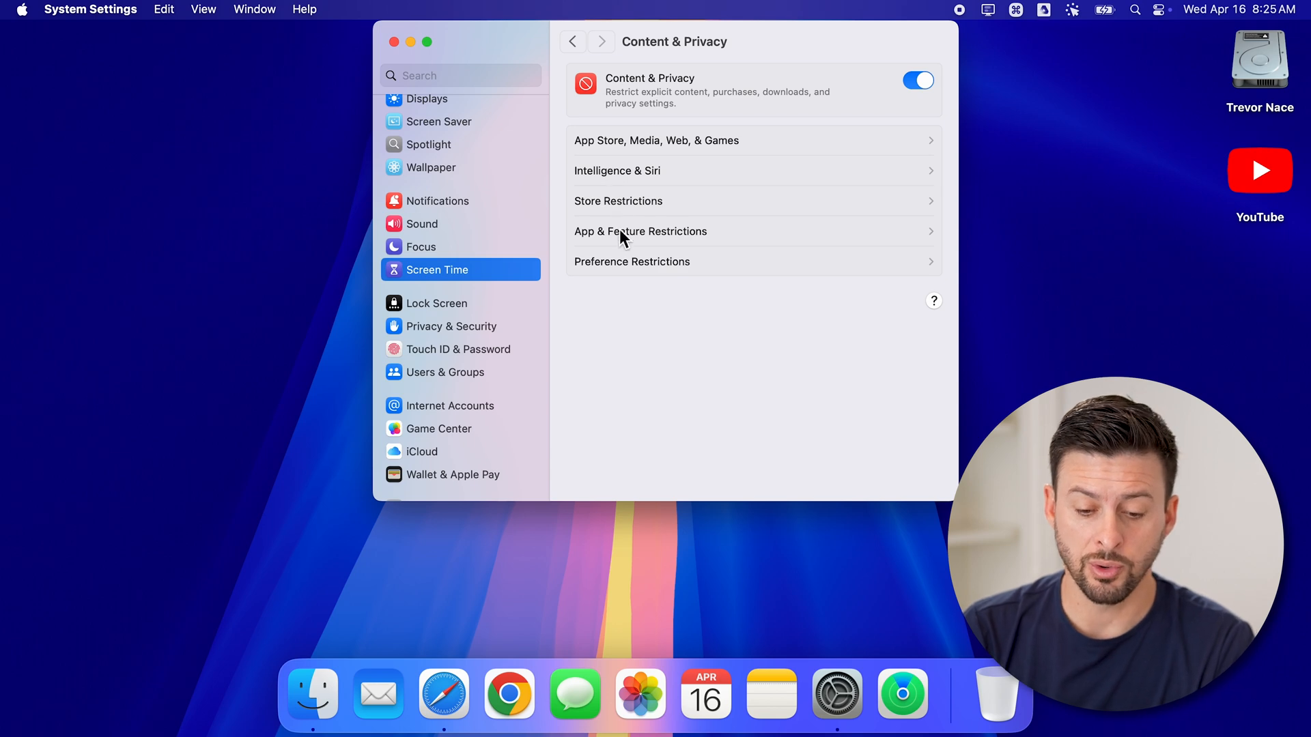
# Look over the App & Feature Restrictions toggles and close them unchanged
pyautogui.click(641, 231)
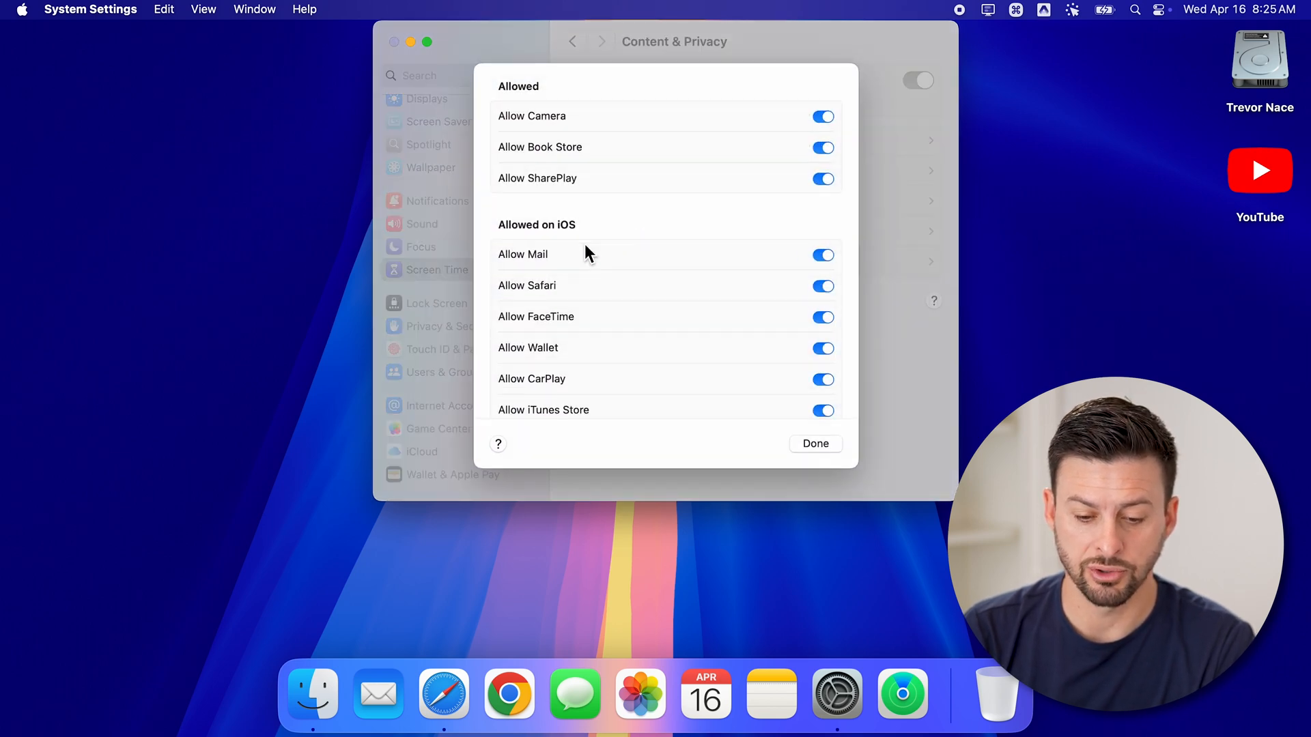
pyautogui.scroll(-3)
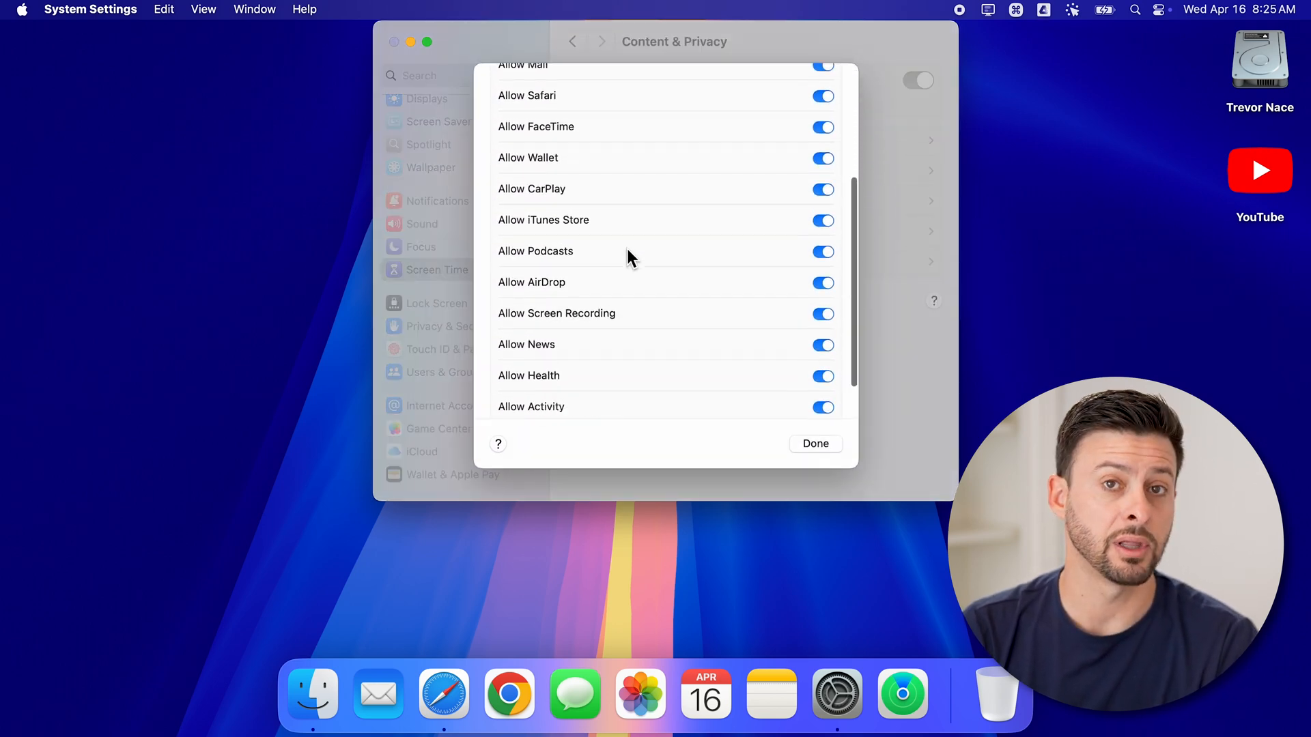
pyautogui.scroll(-3)
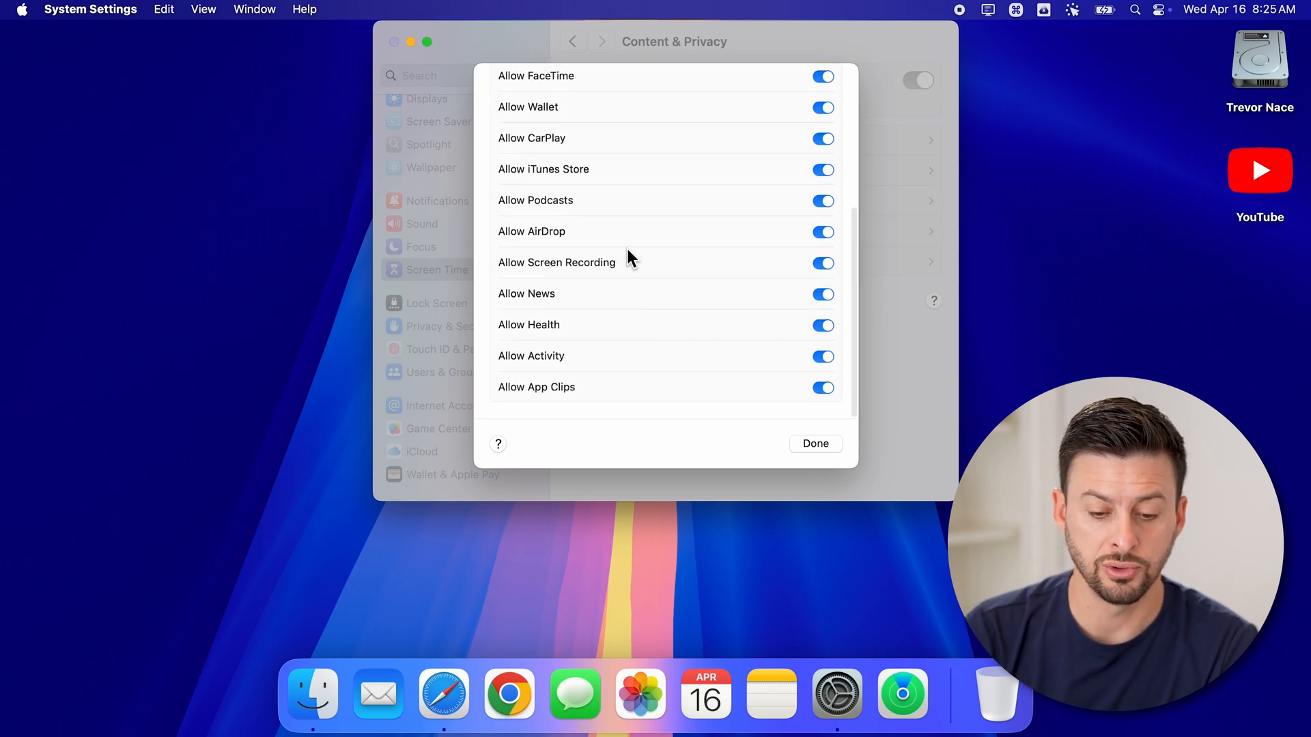
pyautogui.click(813, 443)
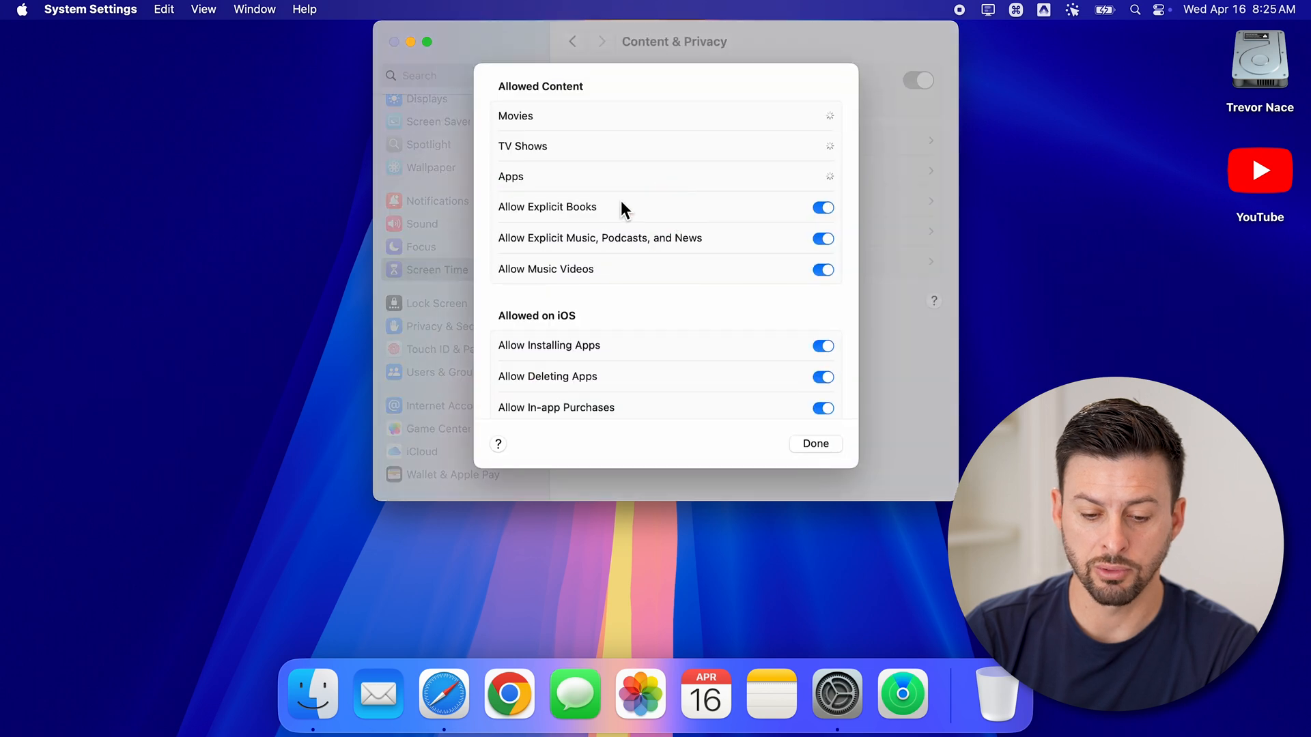
# Check the content ratings and purchase permissions, then close Store Restrictions unchanged
pyautogui.scroll(-3)
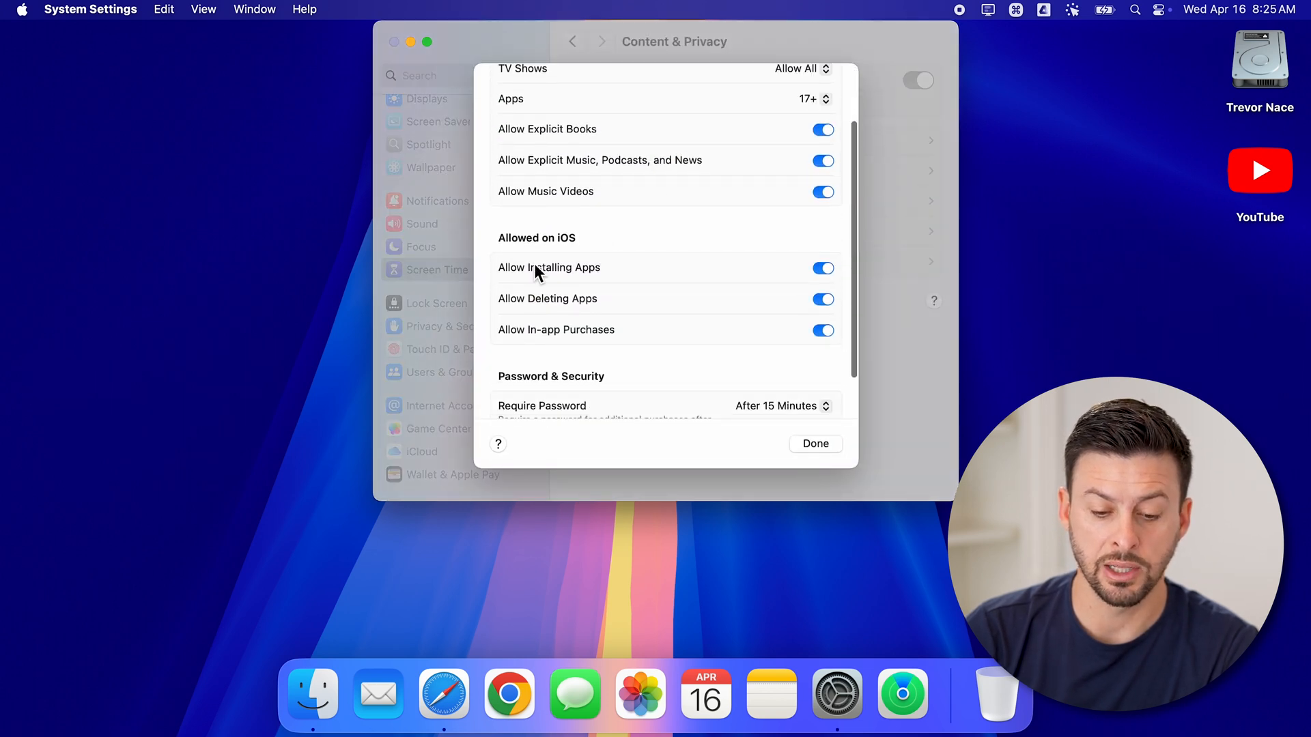
pyautogui.moveTo(598, 305)
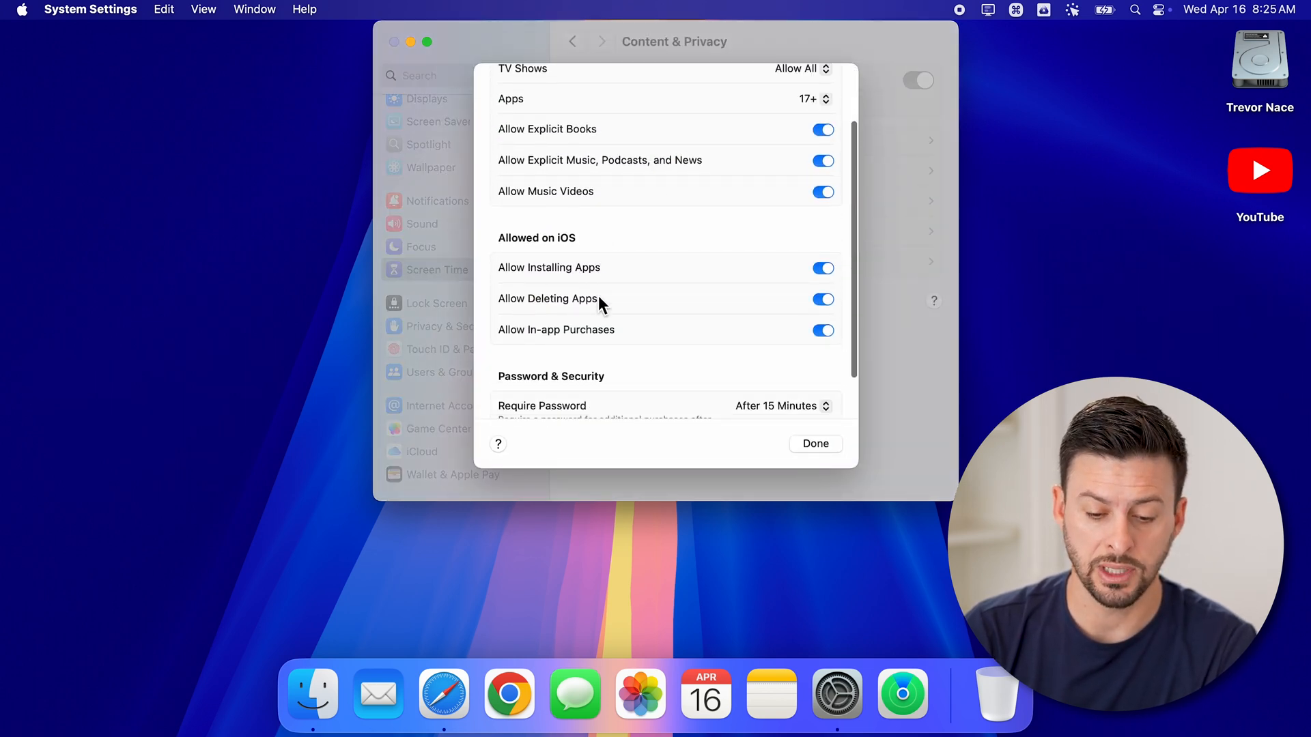
pyautogui.moveTo(537, 340)
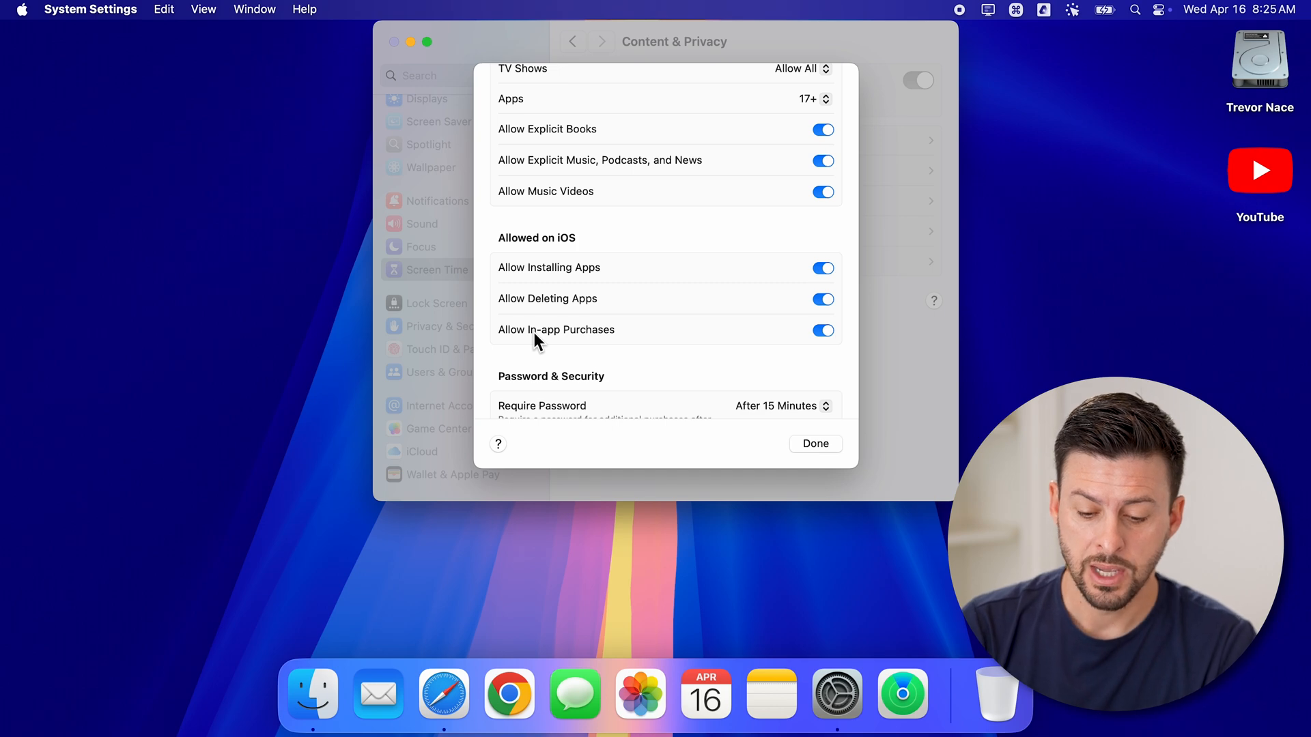
pyautogui.click(814, 442)
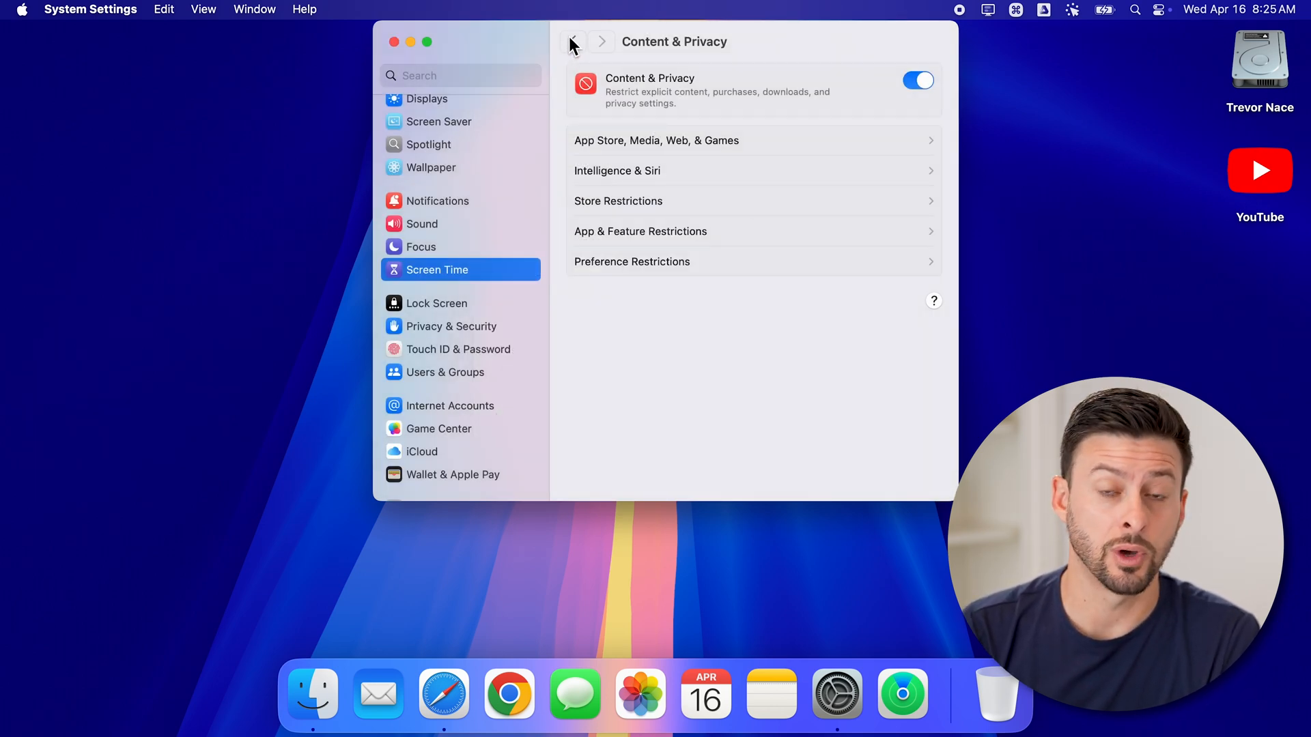
# Switch off Content & Privacy restrictions and return to the Screen Time pane
pyautogui.click(917, 81)
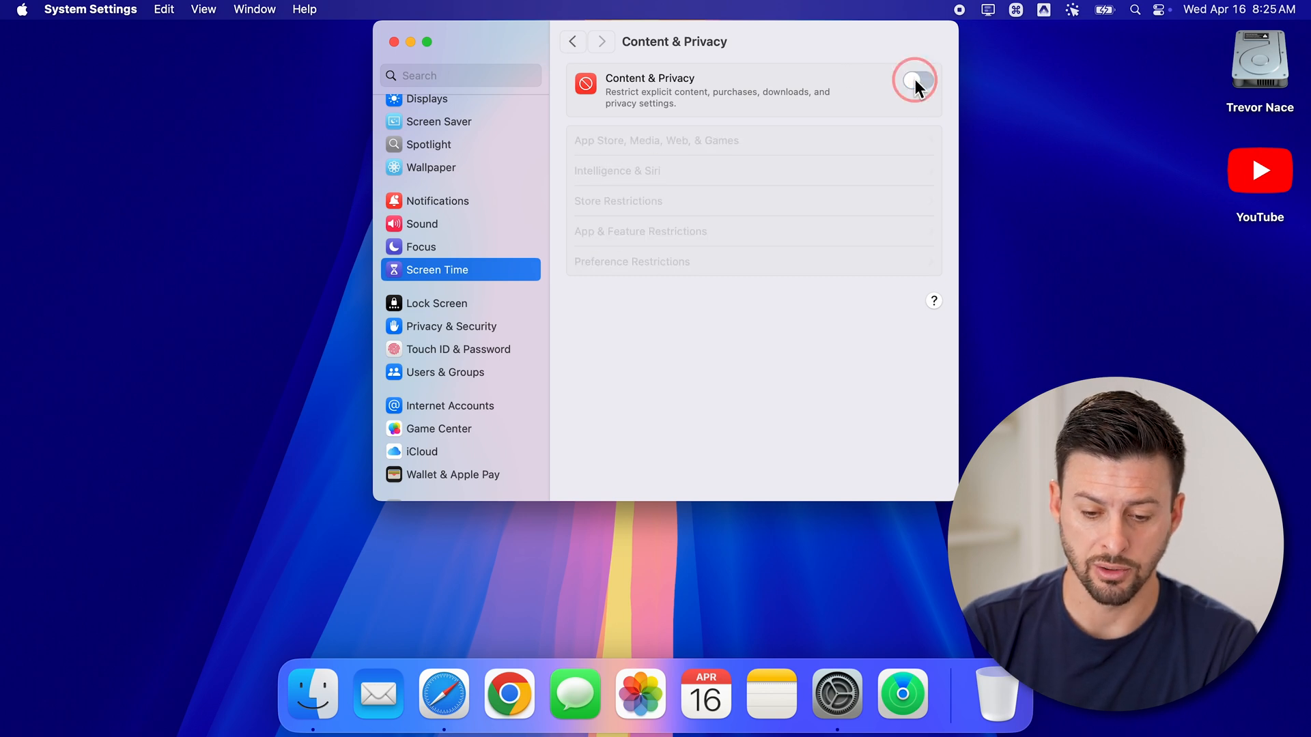
pyautogui.click(572, 41)
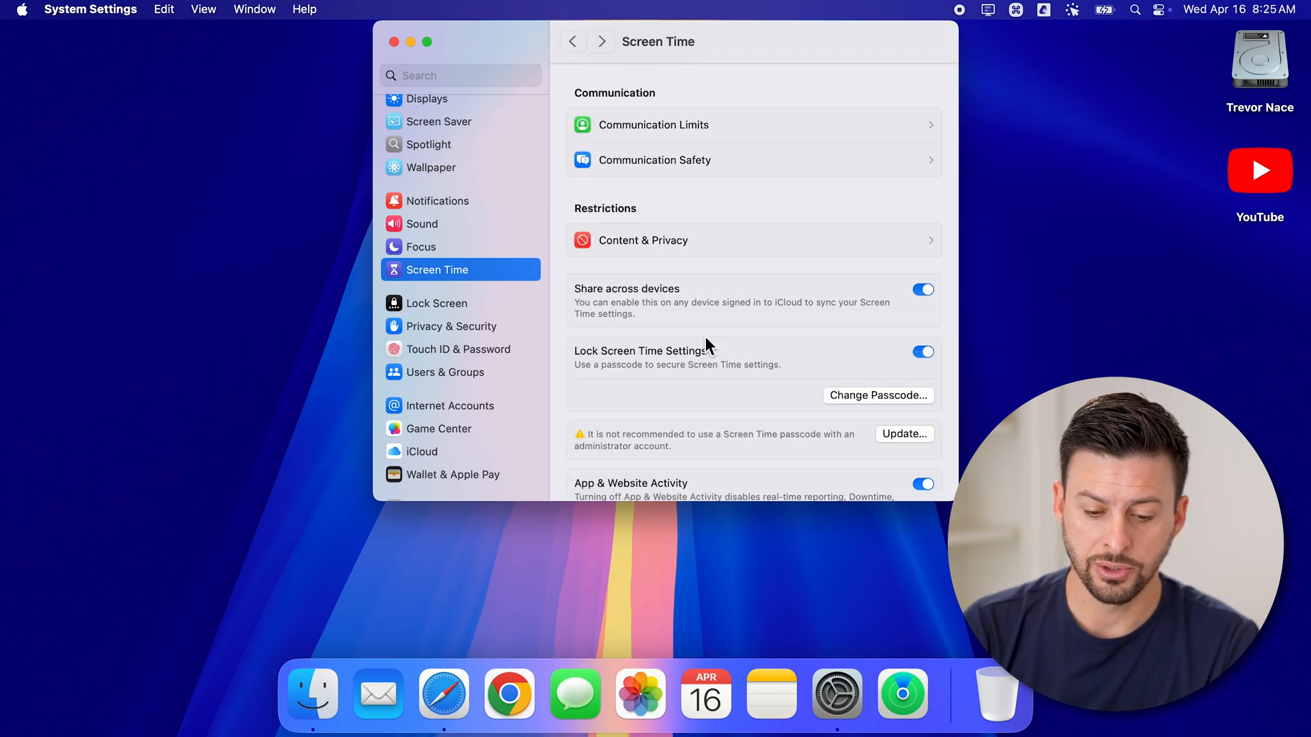
pyautogui.scroll(-3)
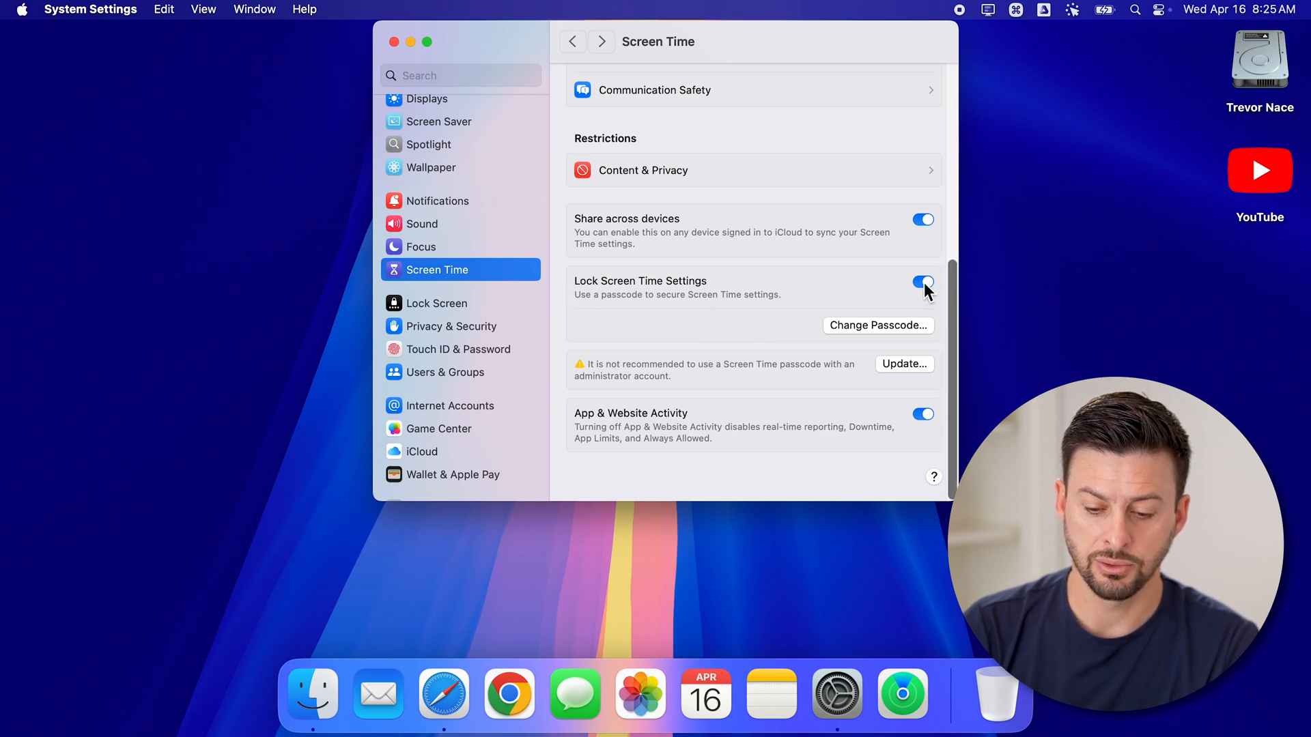
# Turn off Lock Screen Time Settings, confirming with the Screen Time passcode
pyautogui.click(923, 282)
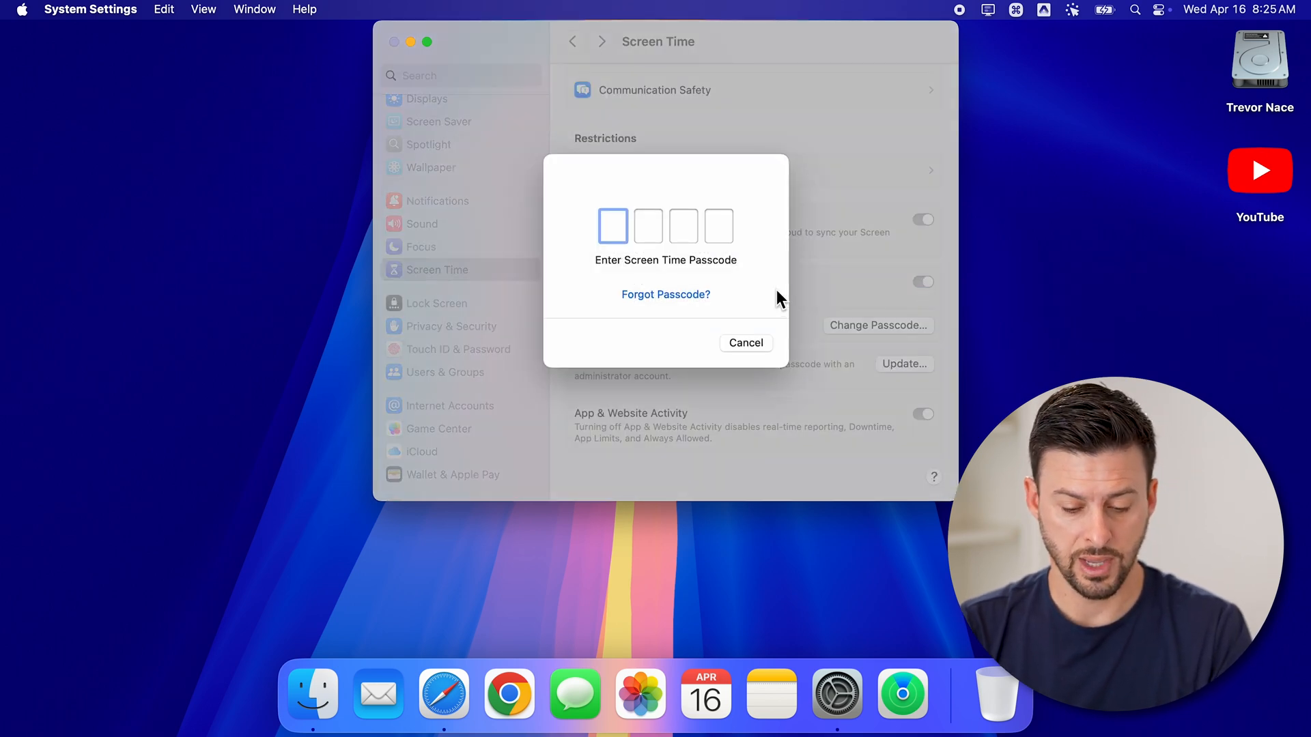
pyautogui.click(746, 342)
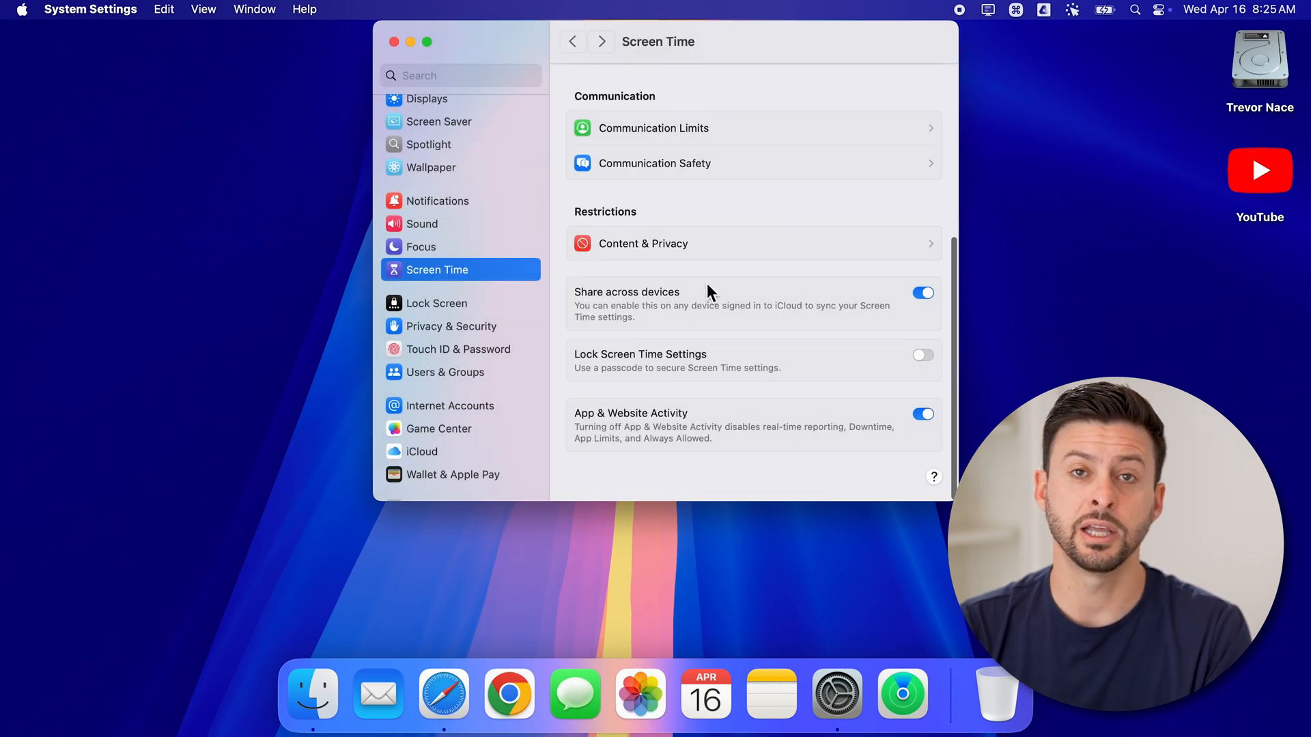